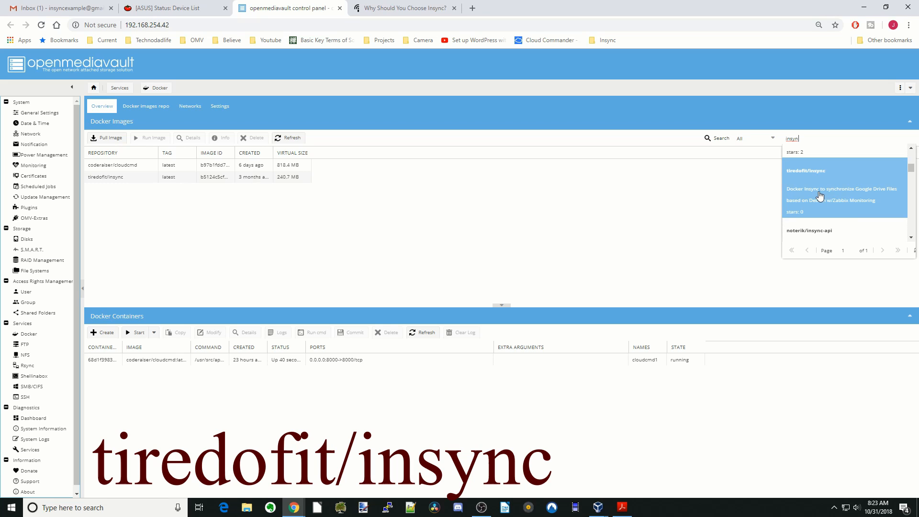
- Pull the tiredofit/insync image after opening its Docker Hub info page
click(819, 171)
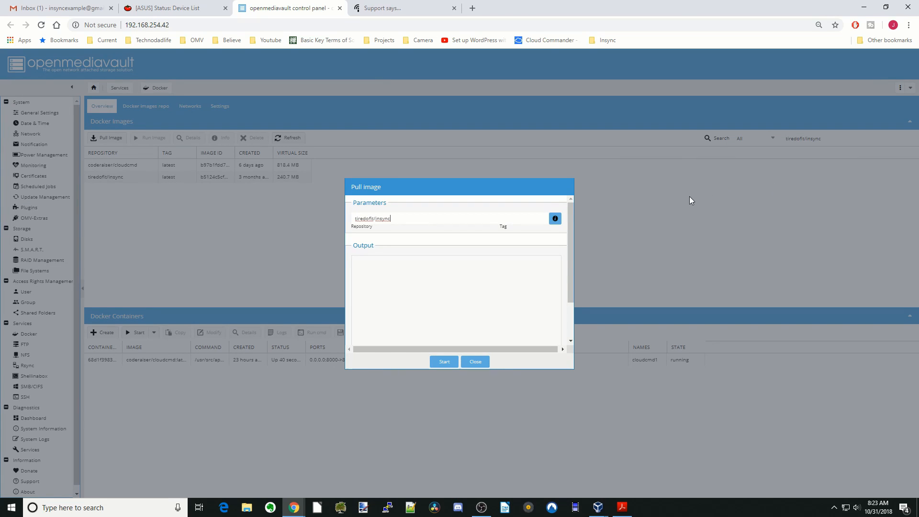
mouse_move(555, 219)
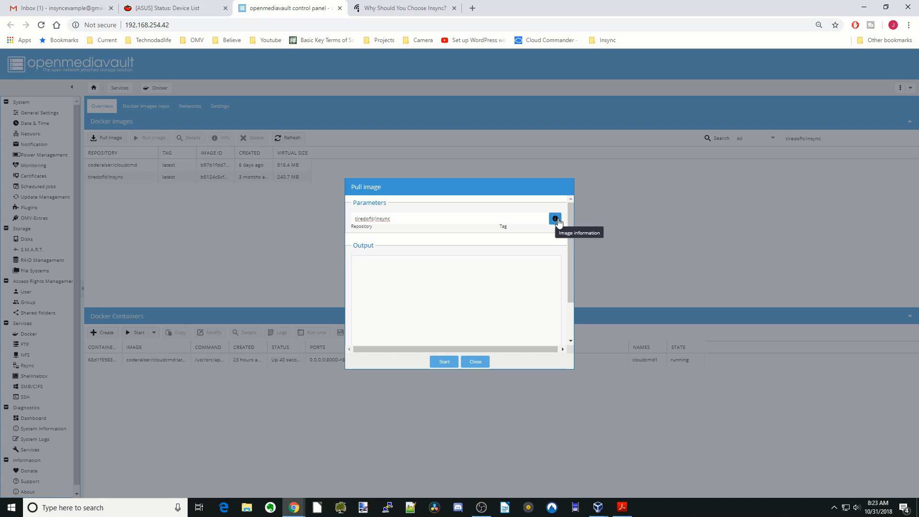
click(555, 219)
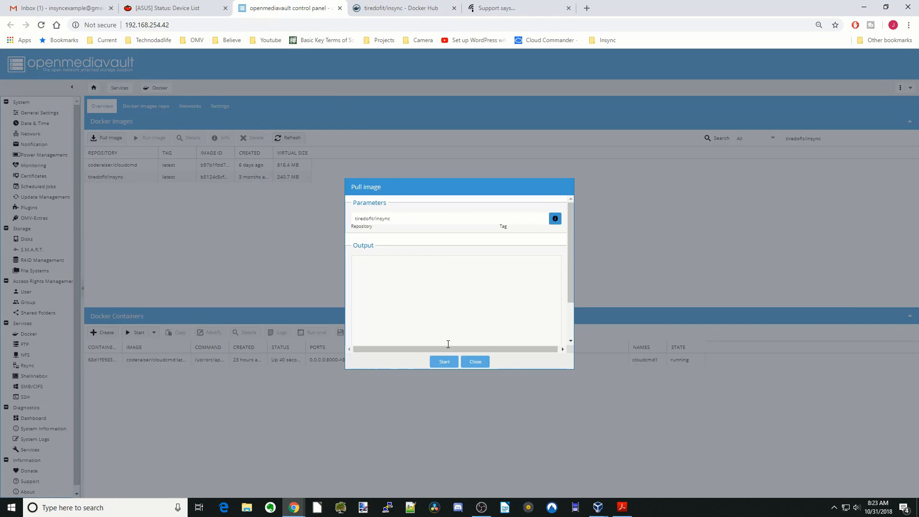
click(444, 361)
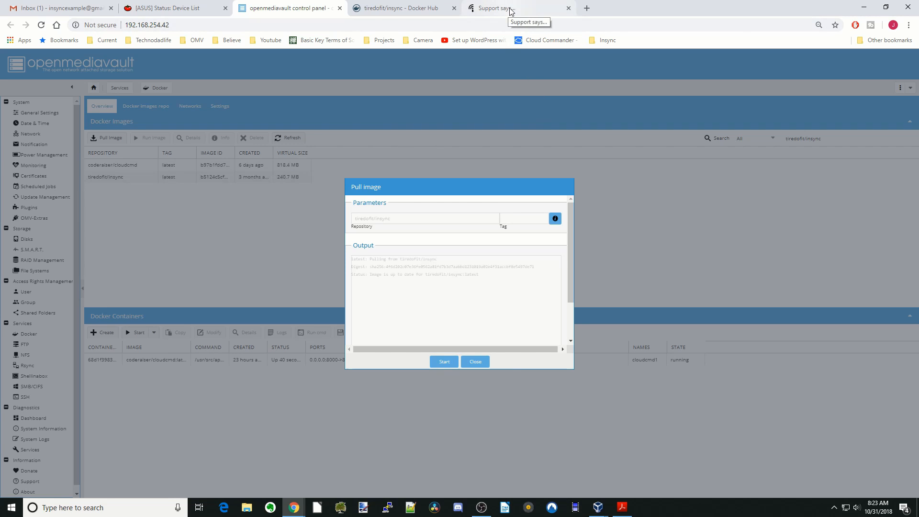
- Browse Insync's Why Insync page and pricing, noting Prime at $29.99 per Google account
click(513, 8)
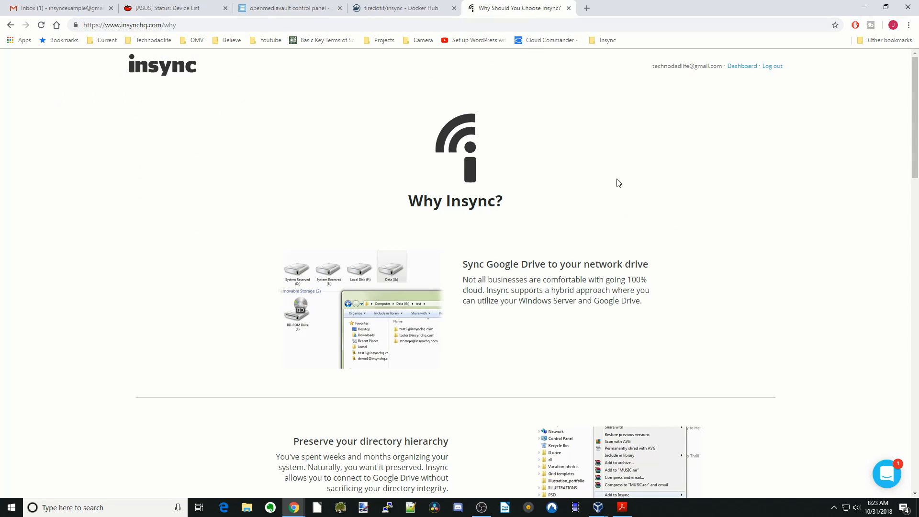
mouse_move(611, 183)
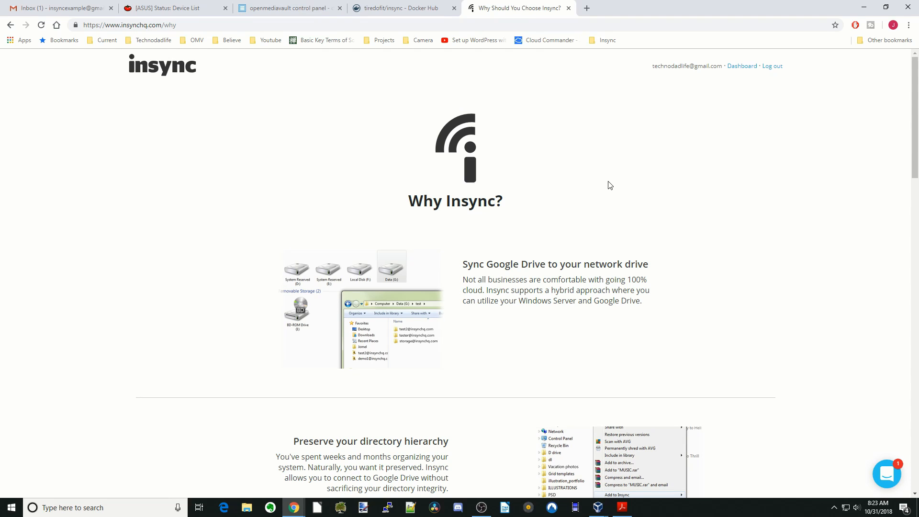
mouse_move(583, 198)
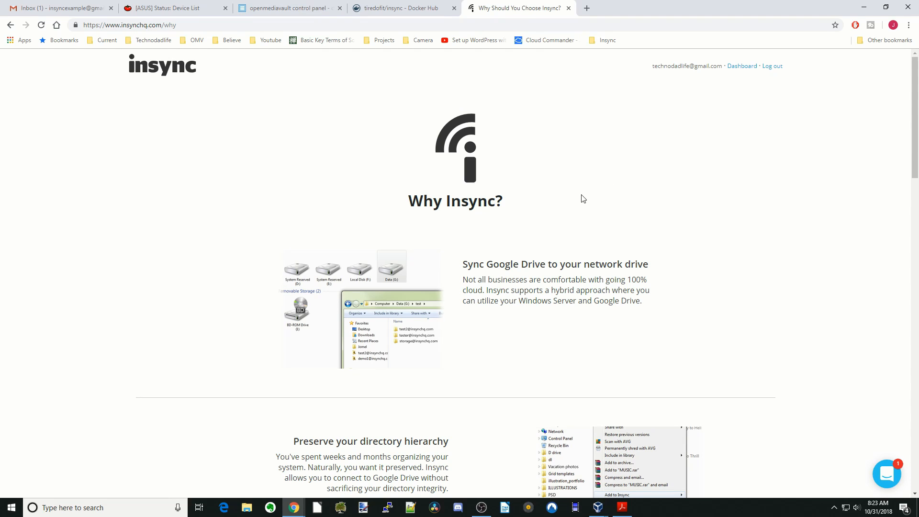
mouse_move(585, 202)
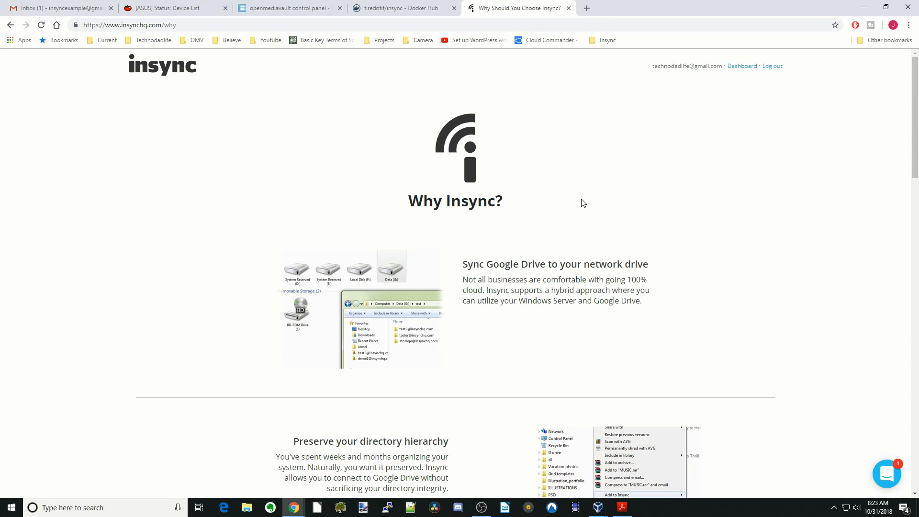
scroll(down, 3)
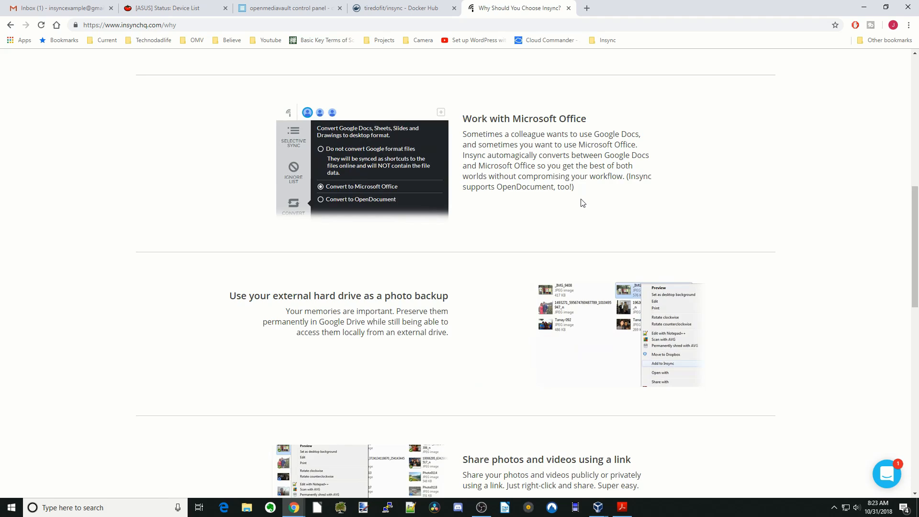
scroll(down, 3)
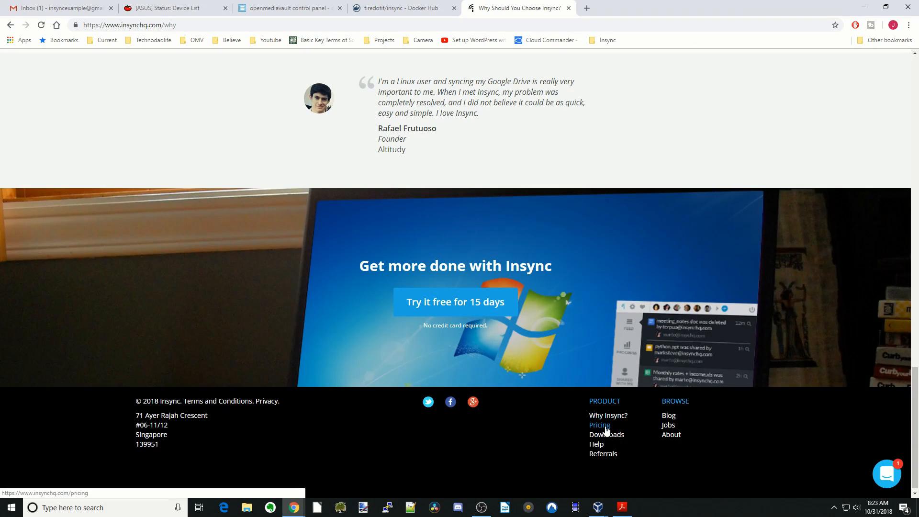
click(600, 424)
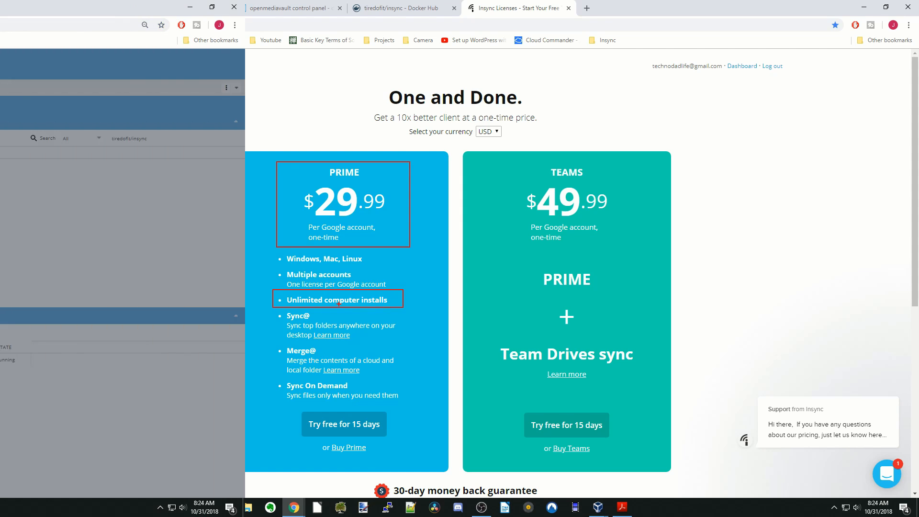
click(294, 8)
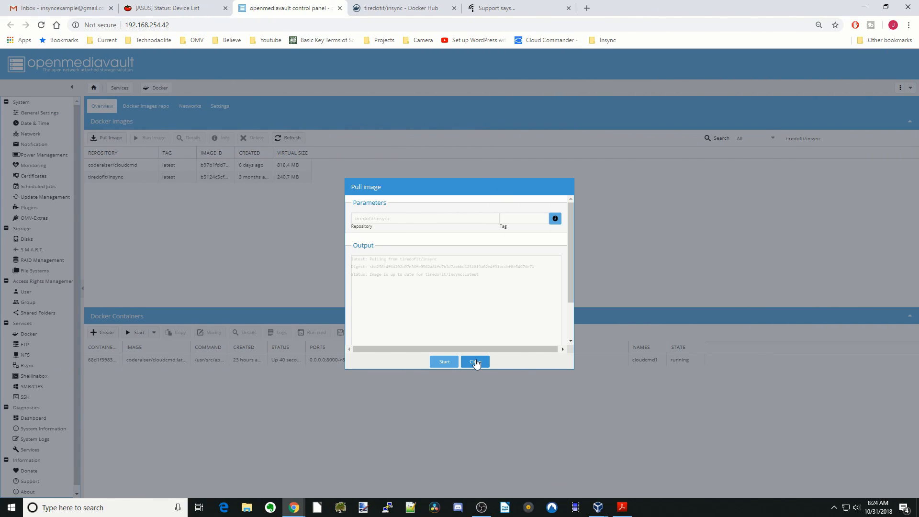
- Run the tiredofit/insync image as a container named insync with restart policy always
click(475, 361)
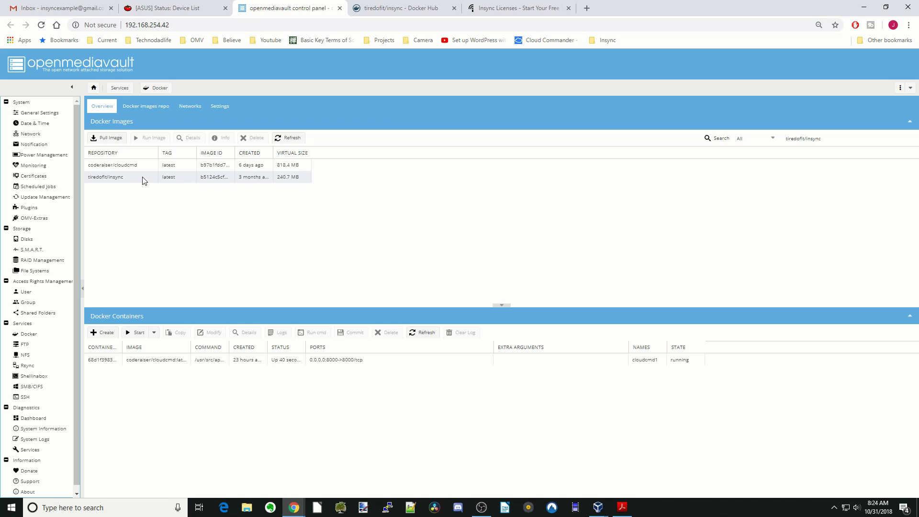
click(120, 177)
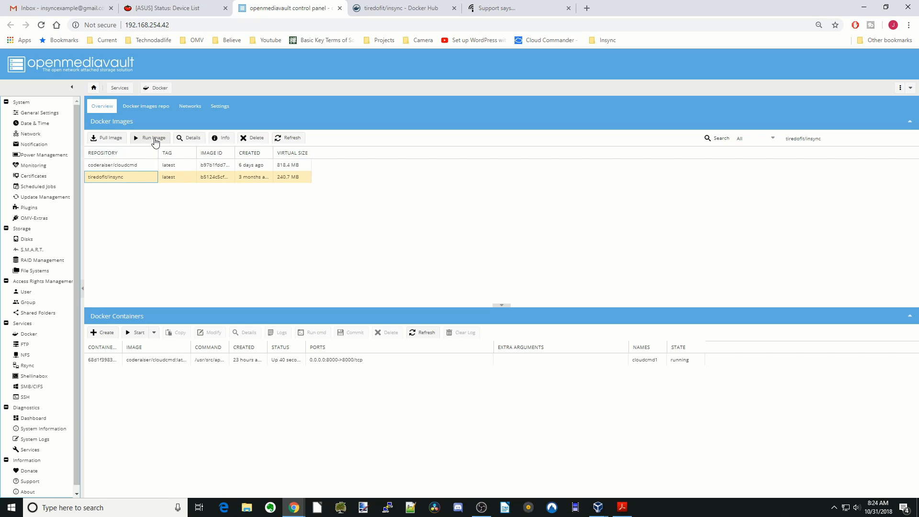
click(152, 138)
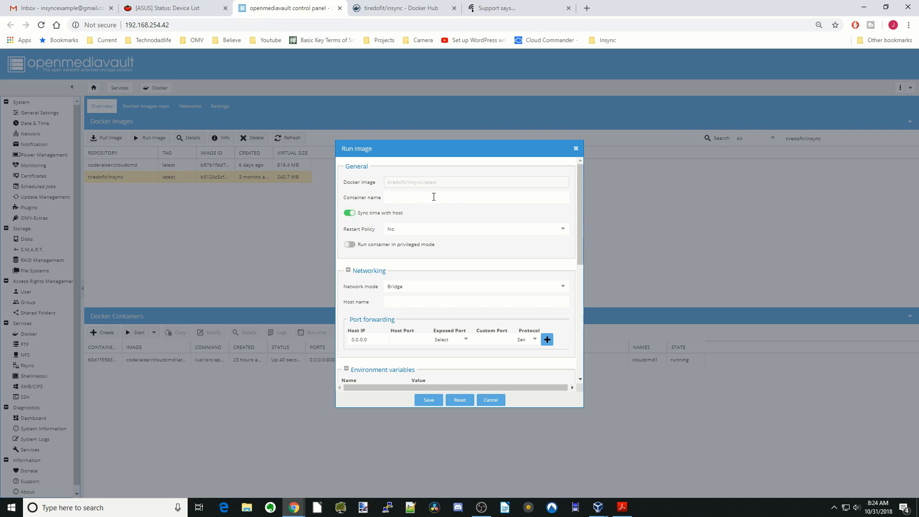
text(insync)
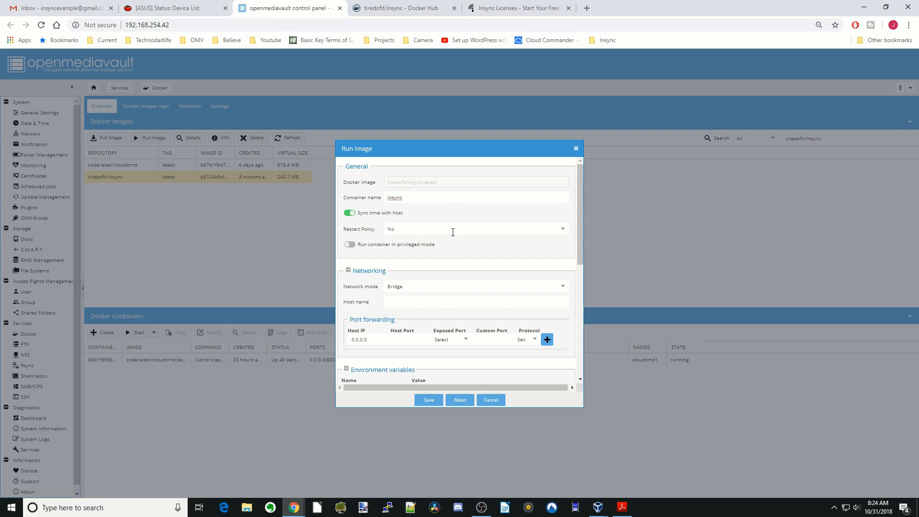
click(476, 229)
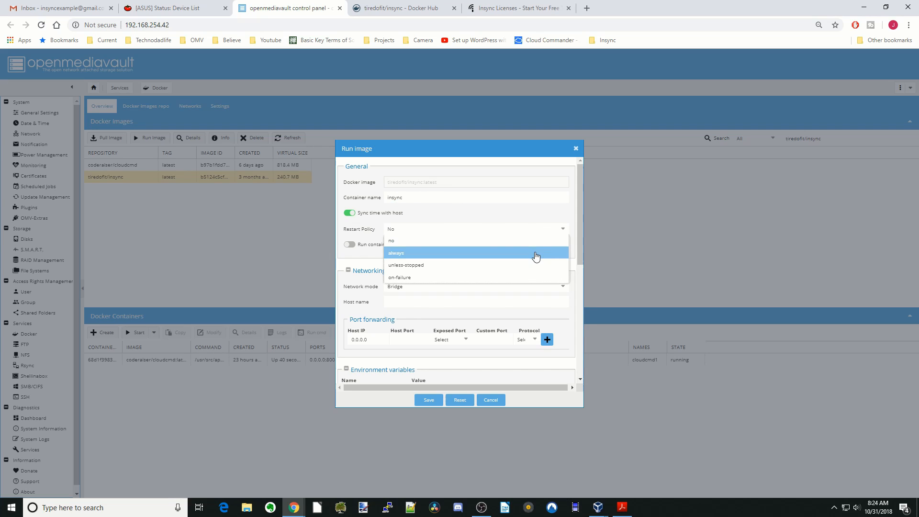
click(396, 252)
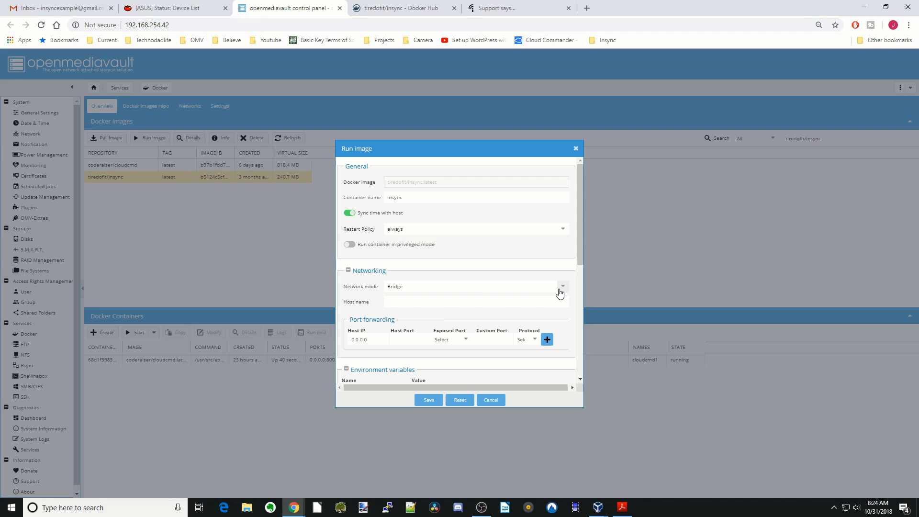
- Forward host ports 10050 and 8025 to the container's matching TCP ports
click(450, 244)
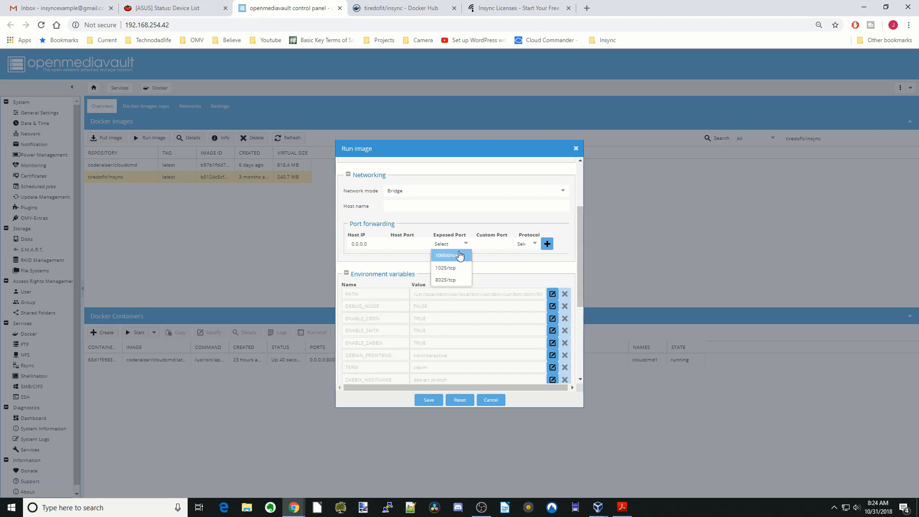
click(451, 255)
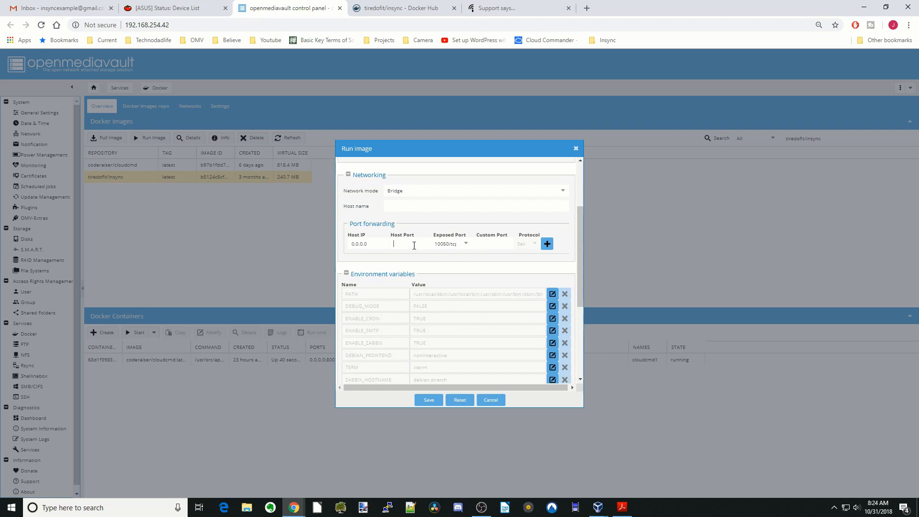
text(10050)
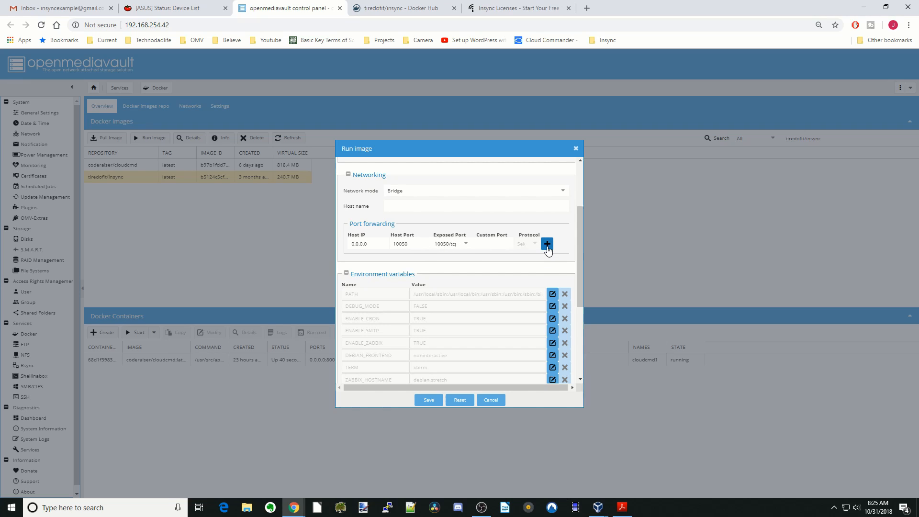
click(547, 244)
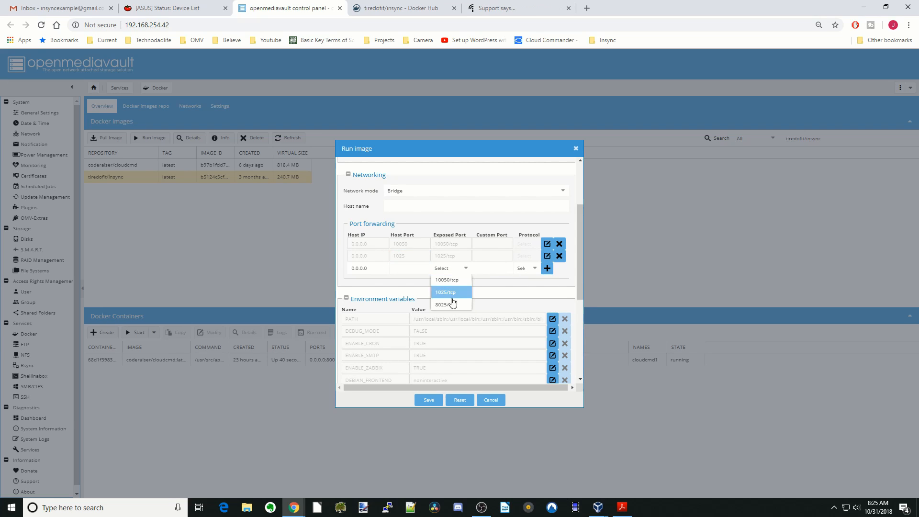
click(443, 304)
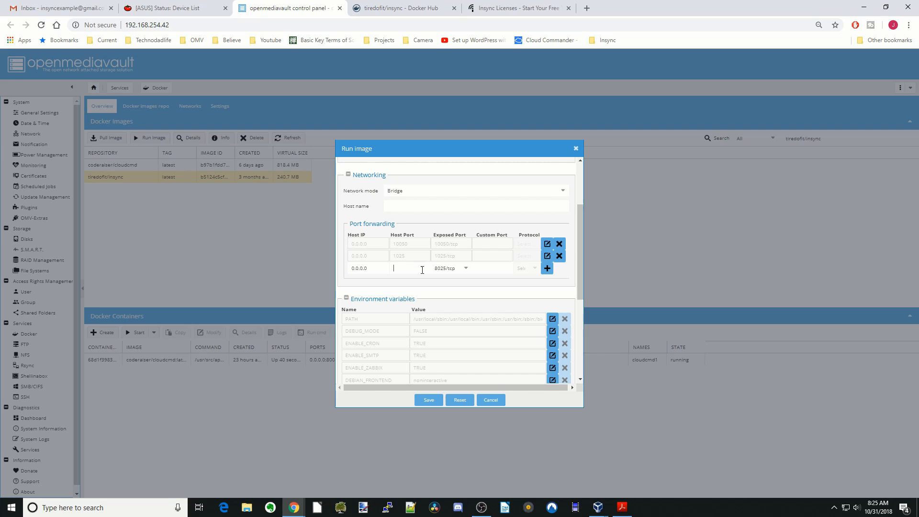
text(8025)
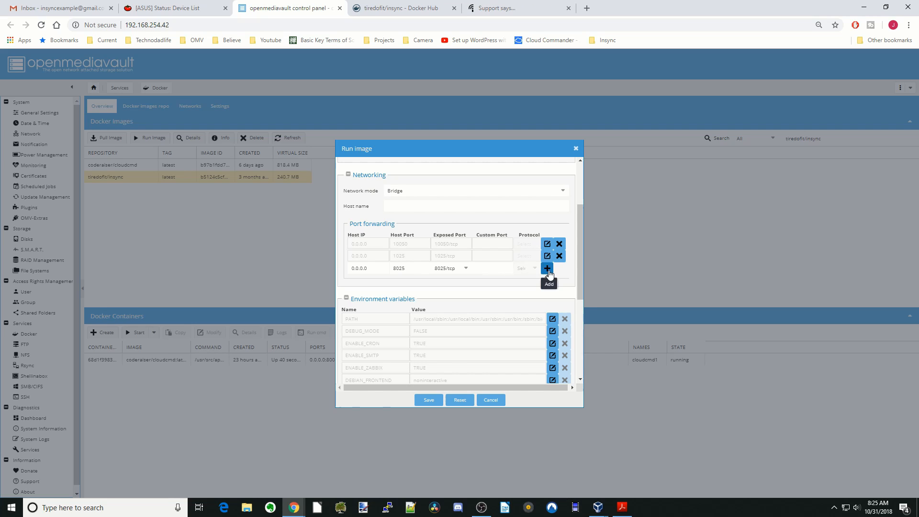
click(547, 268)
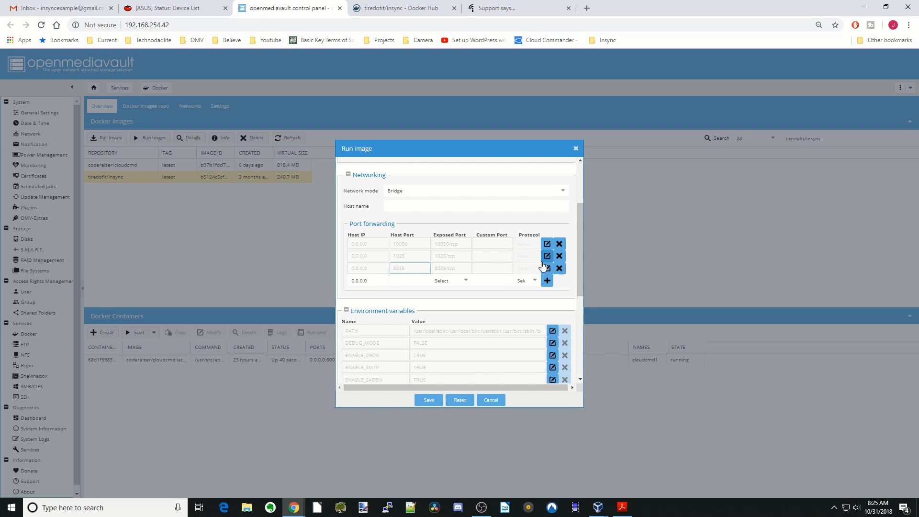
- Scroll the tiredofit/insync Docker Hub page down to its Environment Variables table
scroll(down, 3)
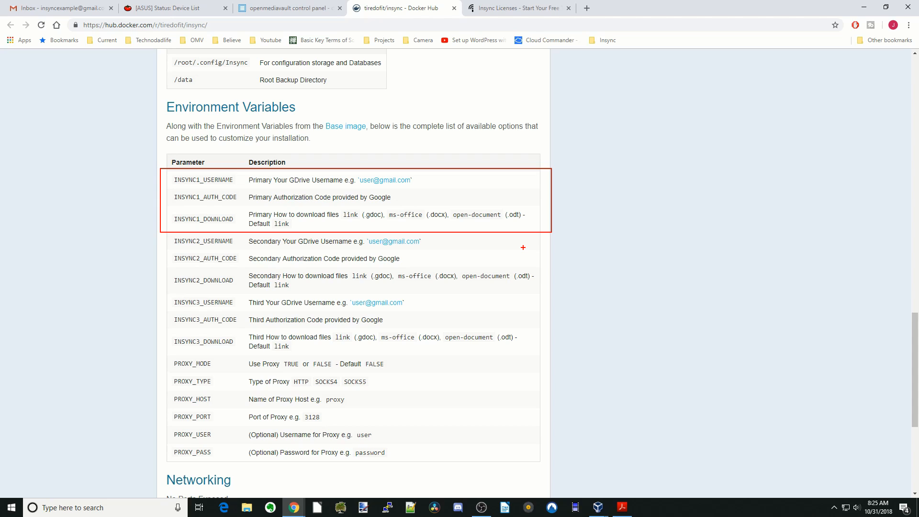
mouse_move(225, 256)
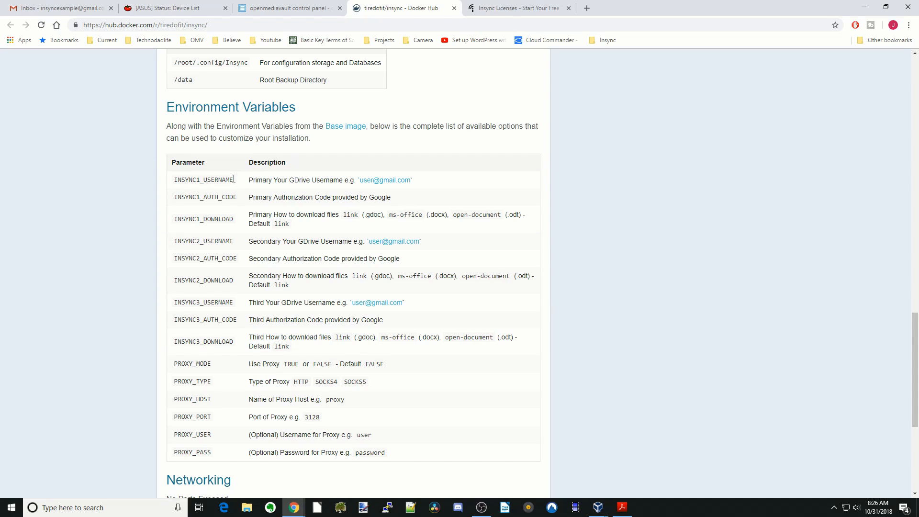
double_click(203, 180)
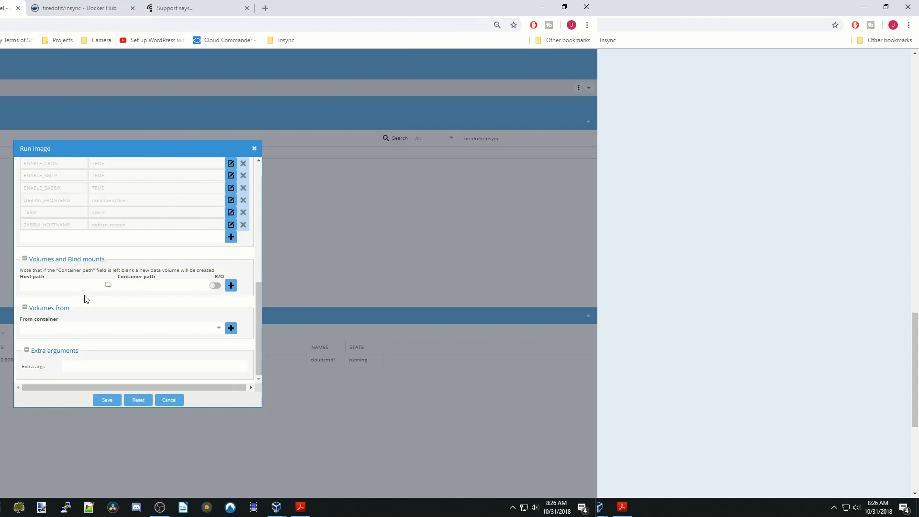
right_click(416, 236)
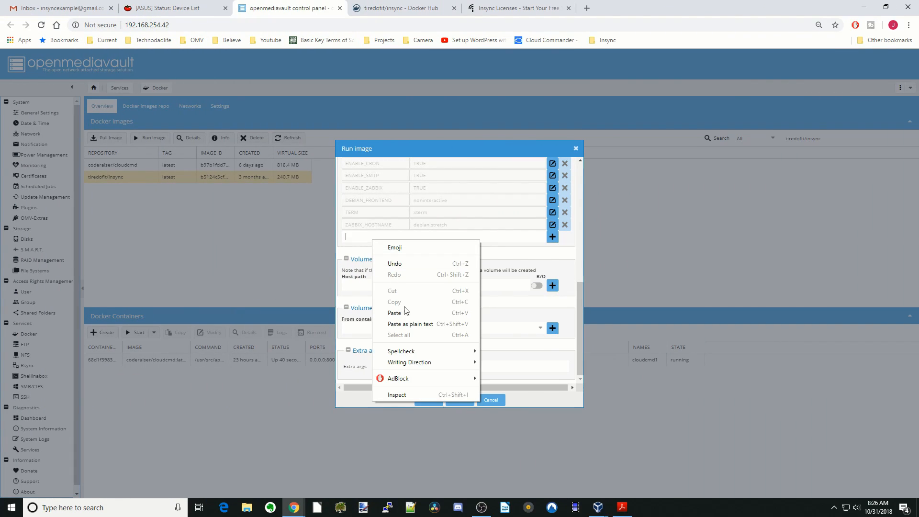
text(INSYNC1_USERNAME)
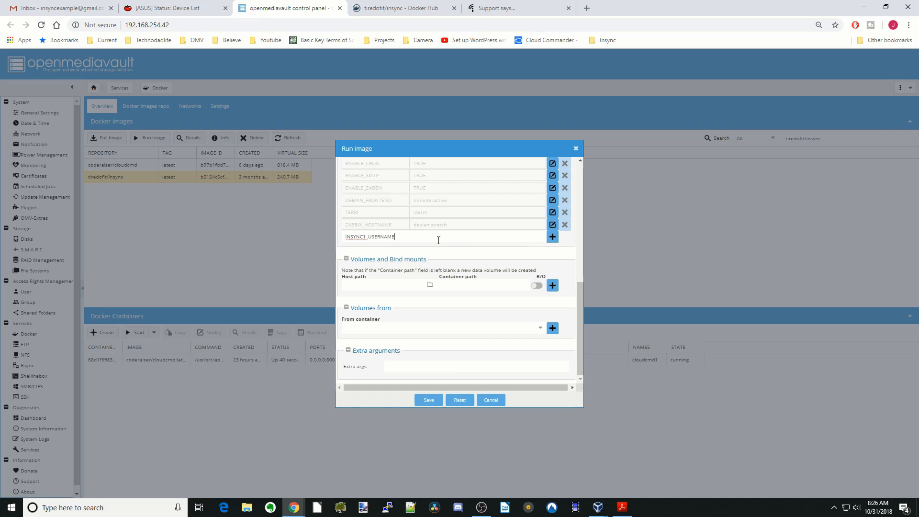
mouse_move(434, 242)
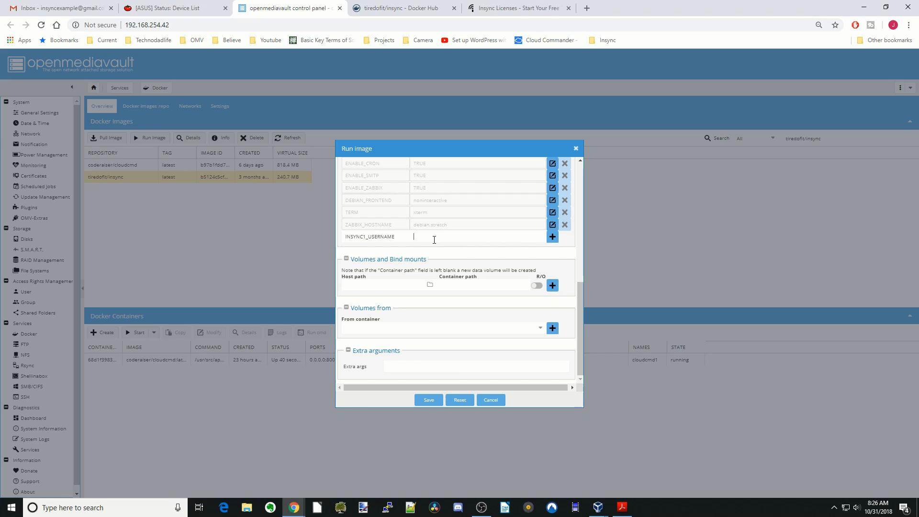
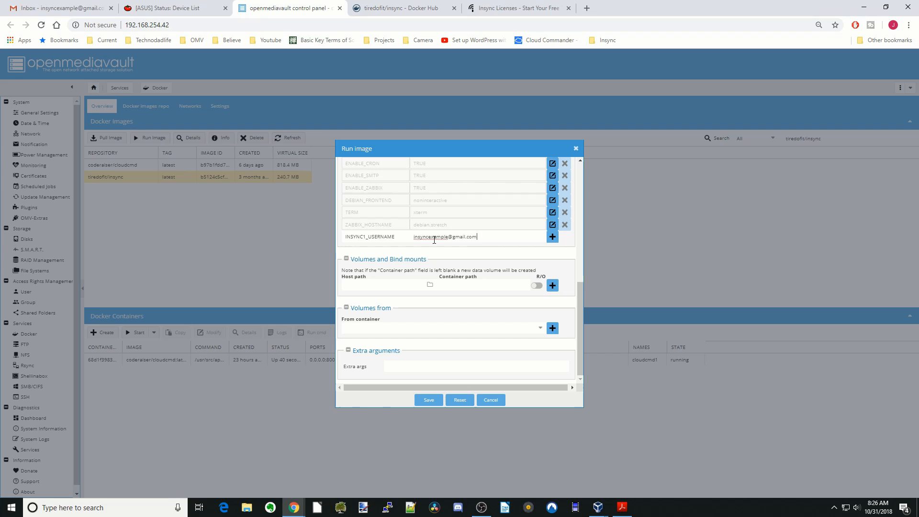
mouse_move(557, 261)
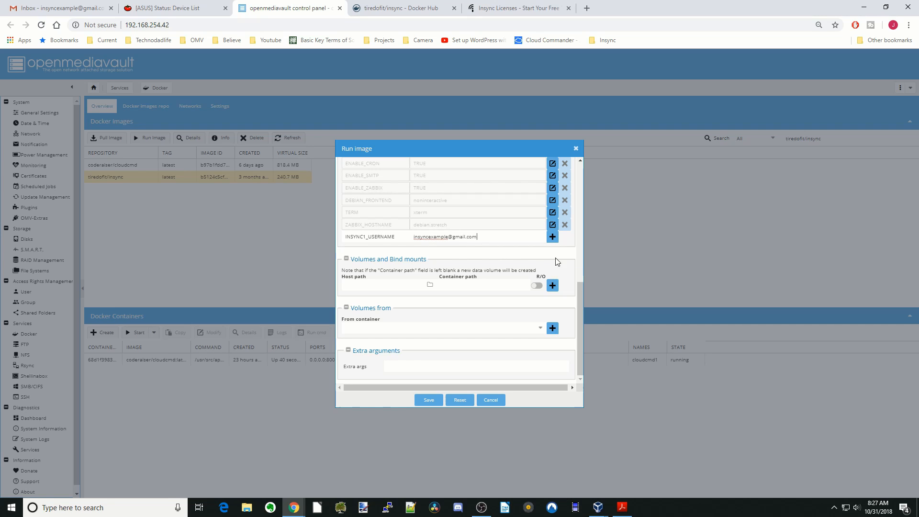
mouse_move(552, 237)
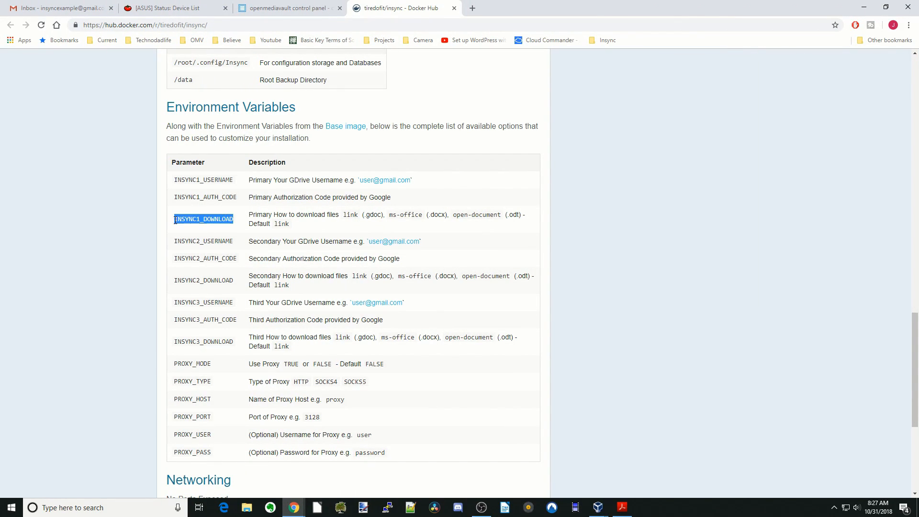
mouse_move(274, 219)
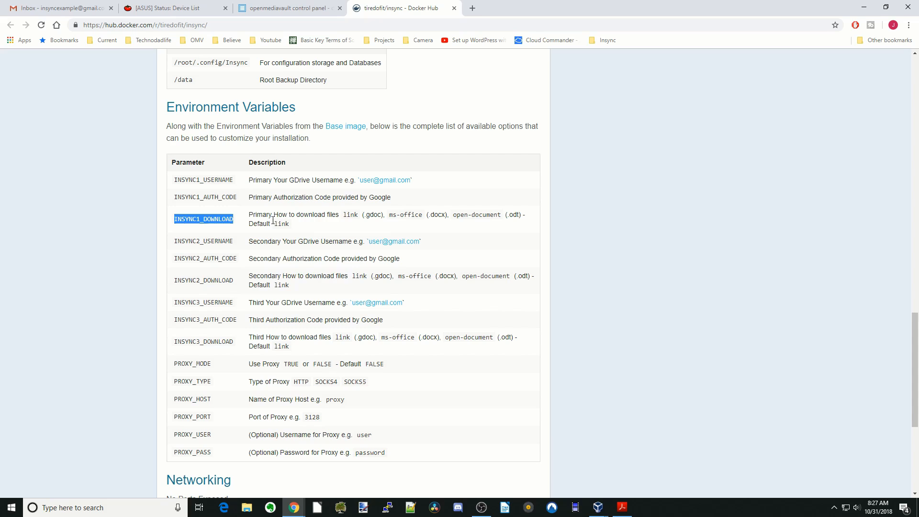
mouse_move(346, 225)
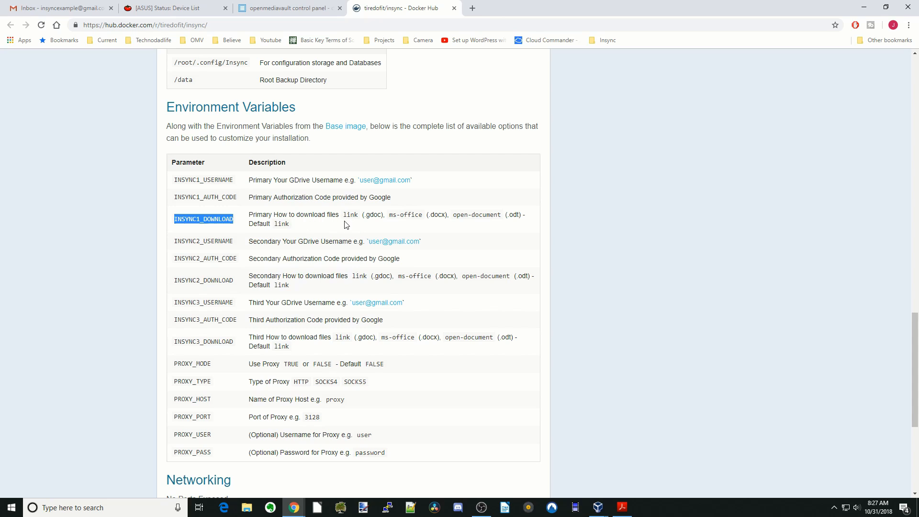
mouse_move(375, 225)
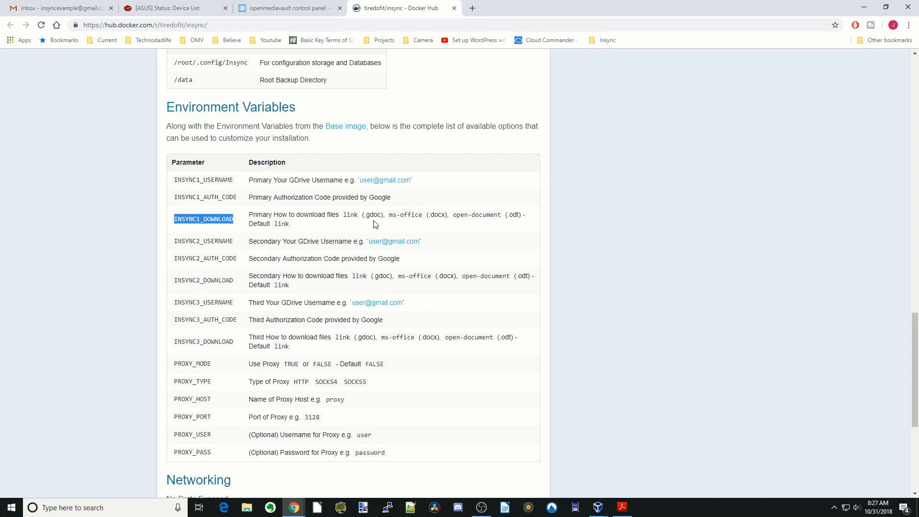
mouse_move(440, 224)
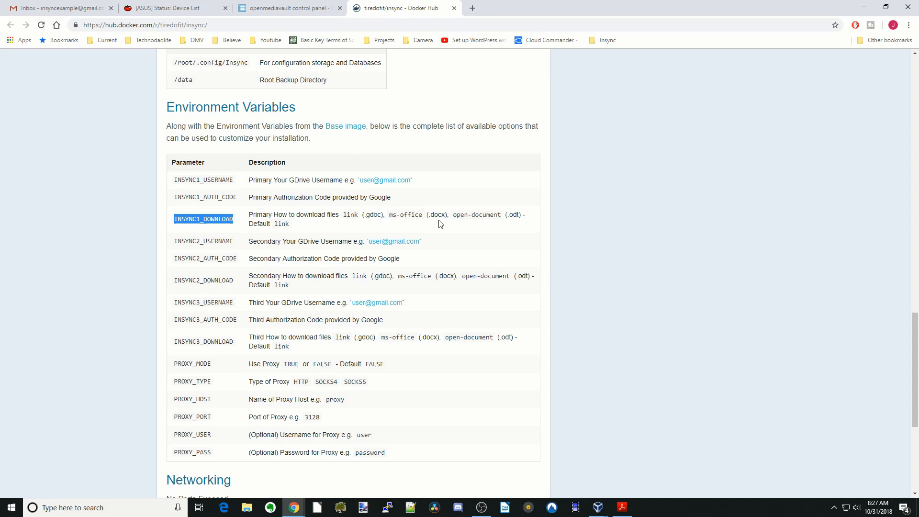
mouse_move(513, 225)
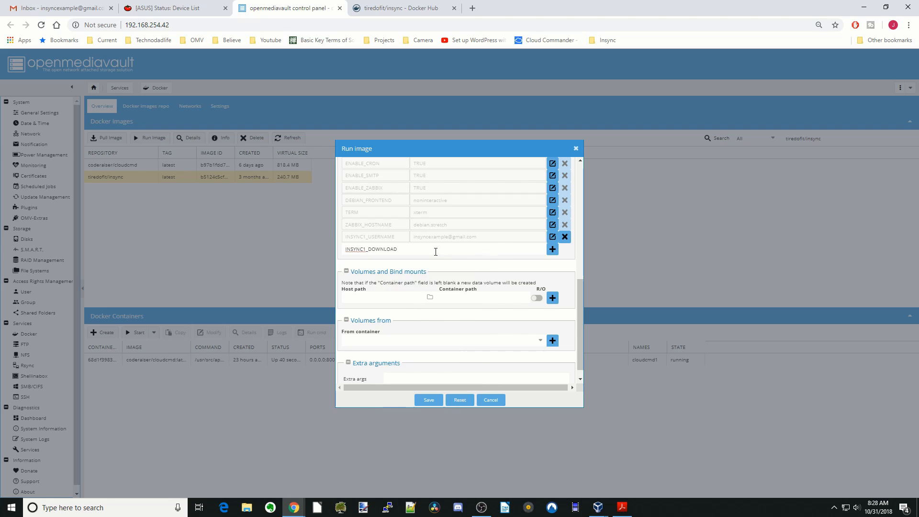
- Add INSYNC1_DOWNLOAD set to open-document and begin an INSYNC1_AUTH_CODE variable
click(407, 8)
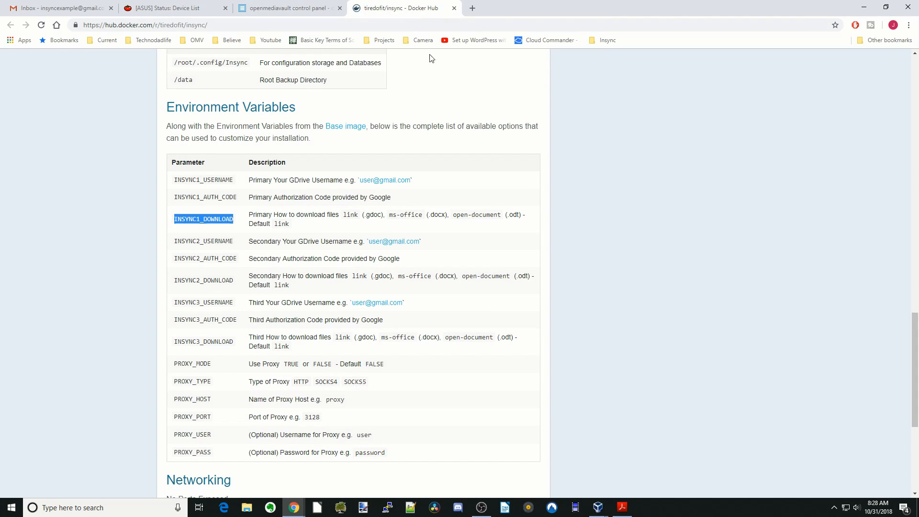
mouse_move(473, 218)
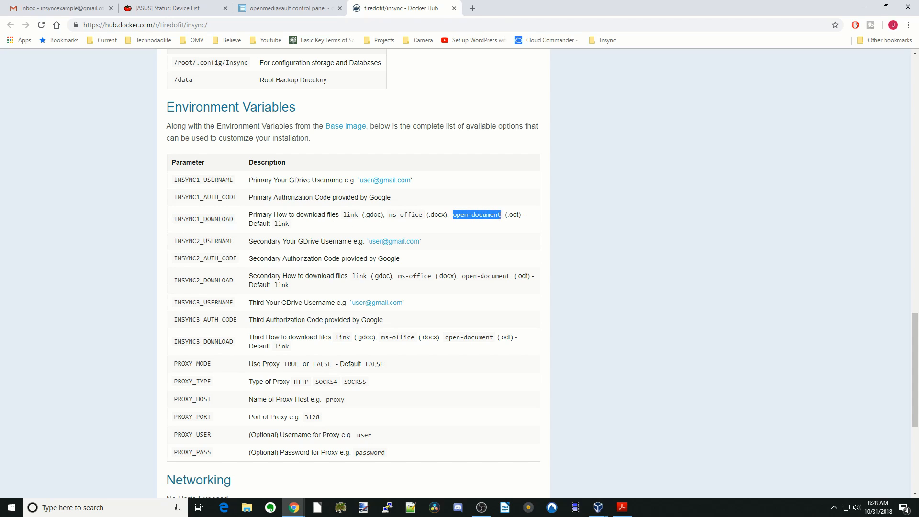
mouse_move(269, 9)
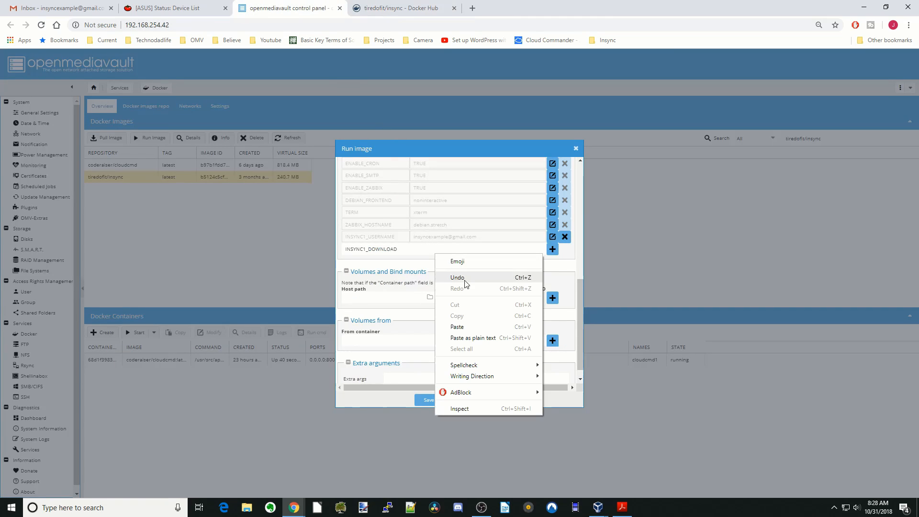
text(open-document)
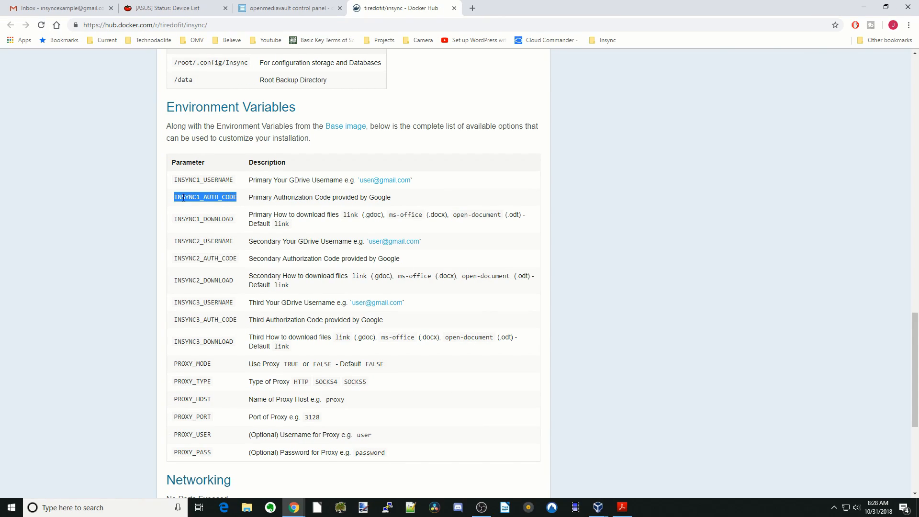
mouse_move(288, 28)
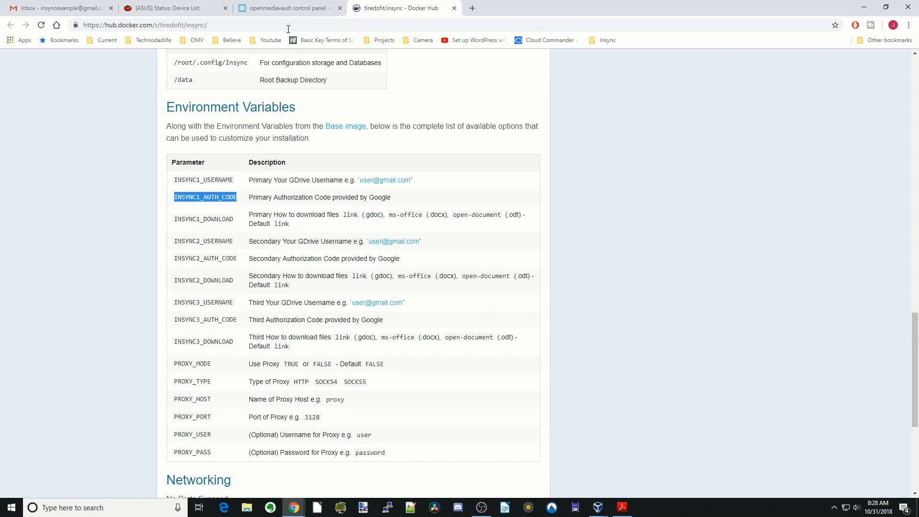
click(291, 9)
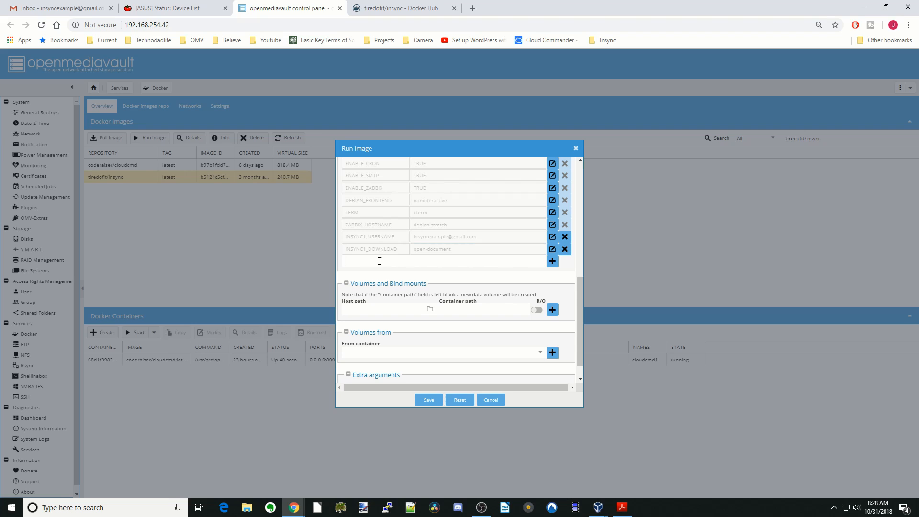
text(INSYNC1_AUTH_CODE)
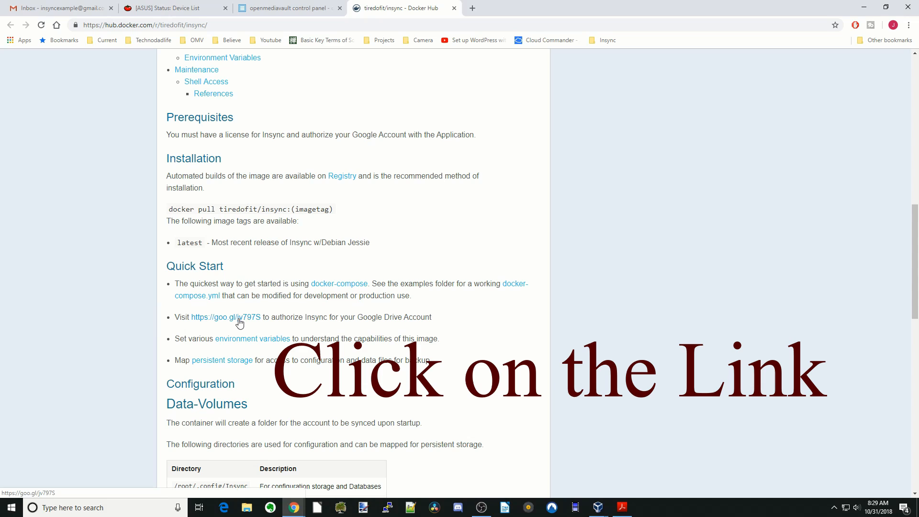
- Authorize Insync through the Google link and save the code as INSYNC1_AUTH_CODE
click(238, 318)
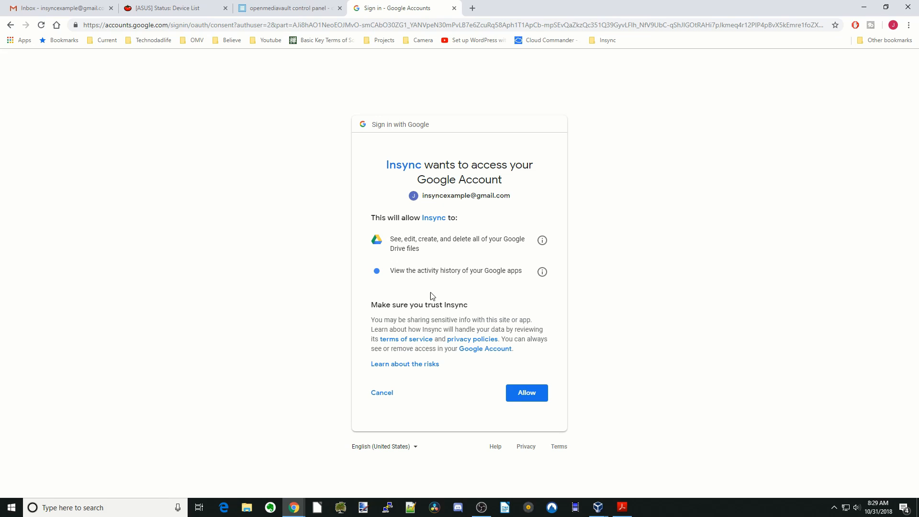
click(527, 392)
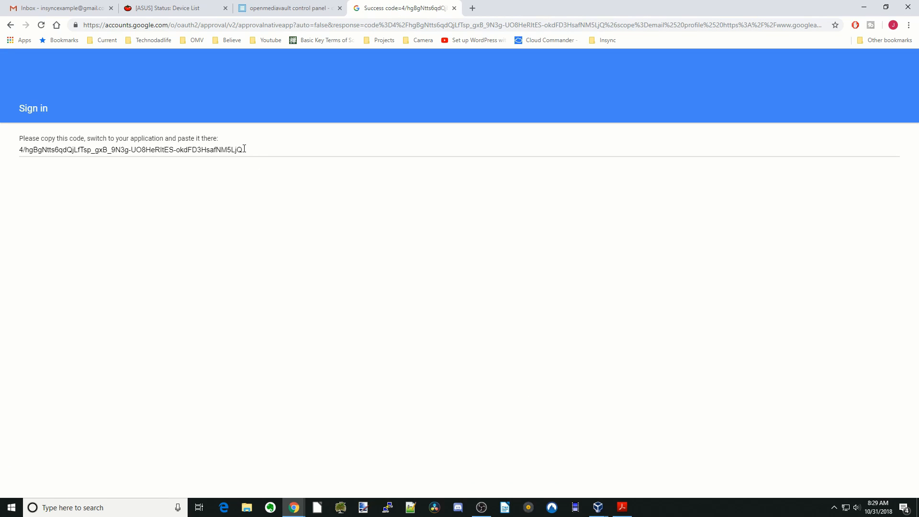
triple_click(129, 150)
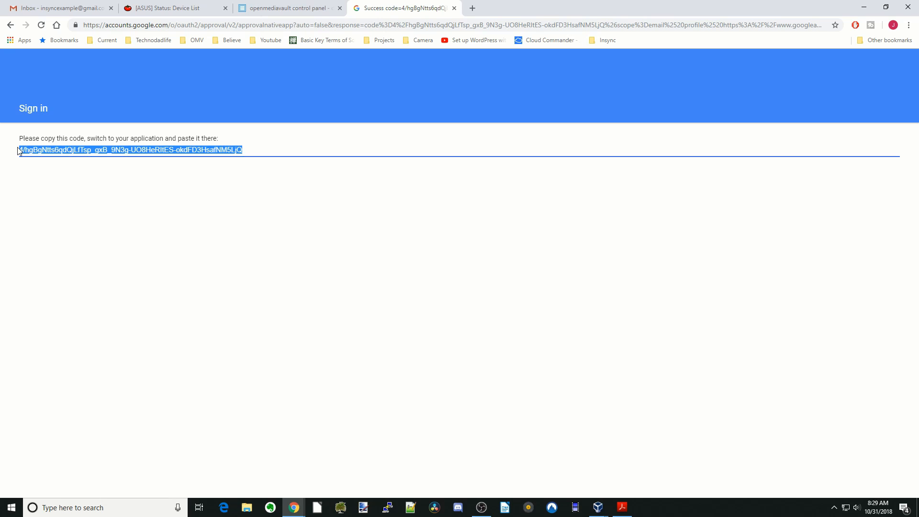
click(287, 9)
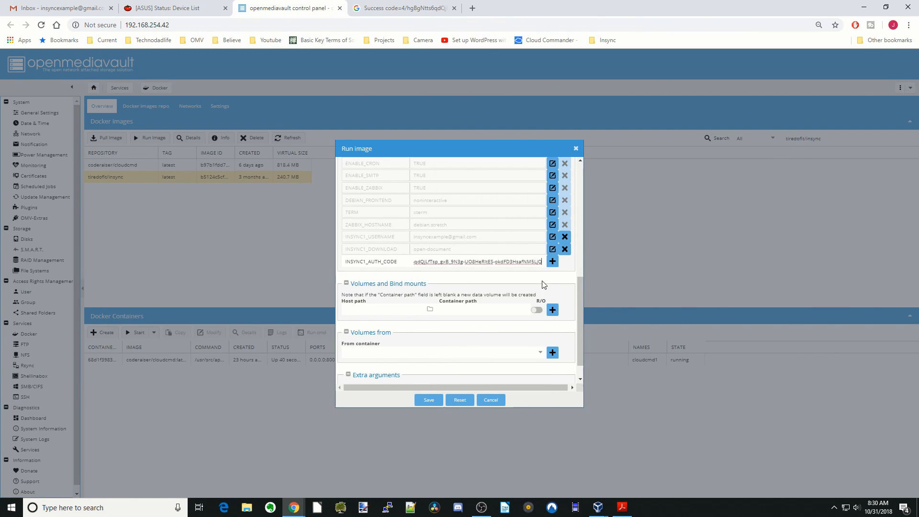
click(552, 261)
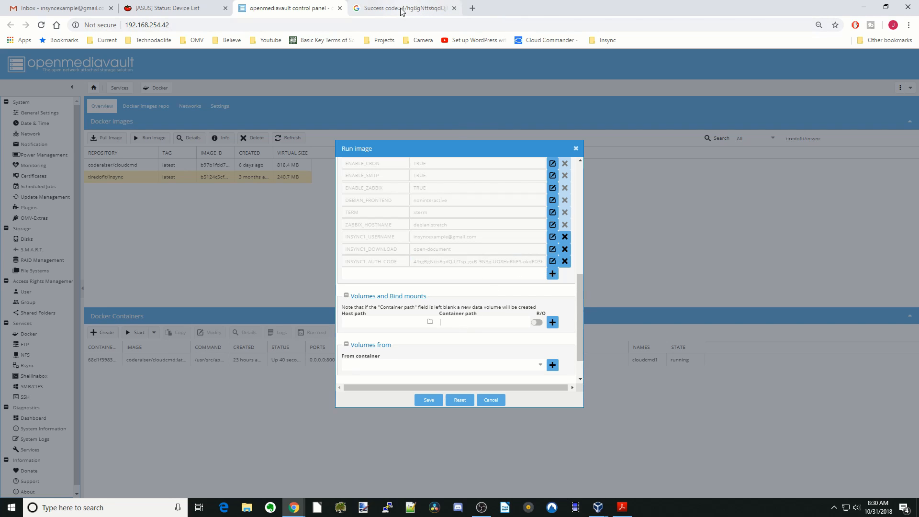
- Enter /root/.config/insync, taken from Docker Hub, as the bind mount's container path
click(402, 9)
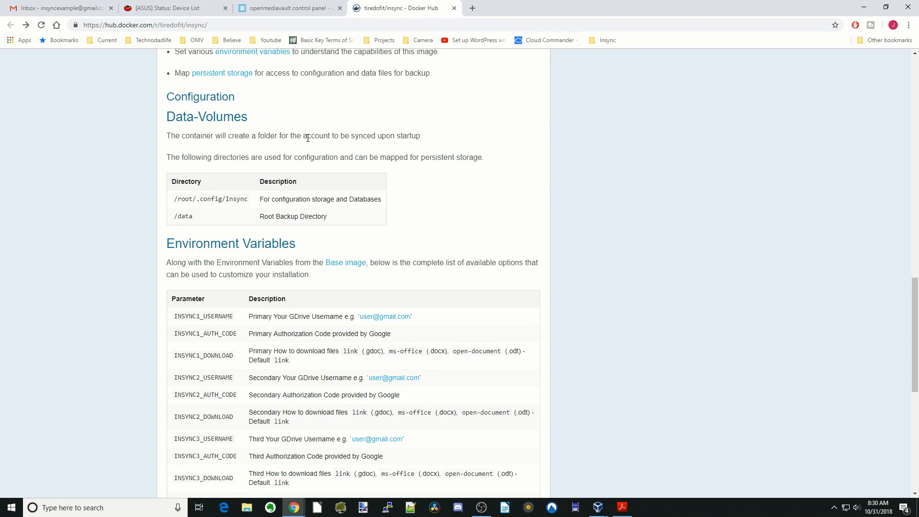
mouse_move(243, 199)
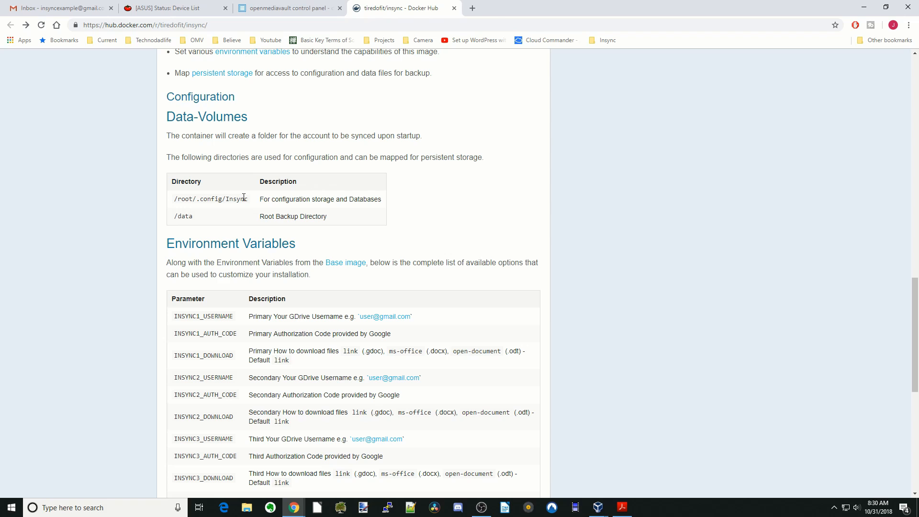
mouse_move(249, 203)
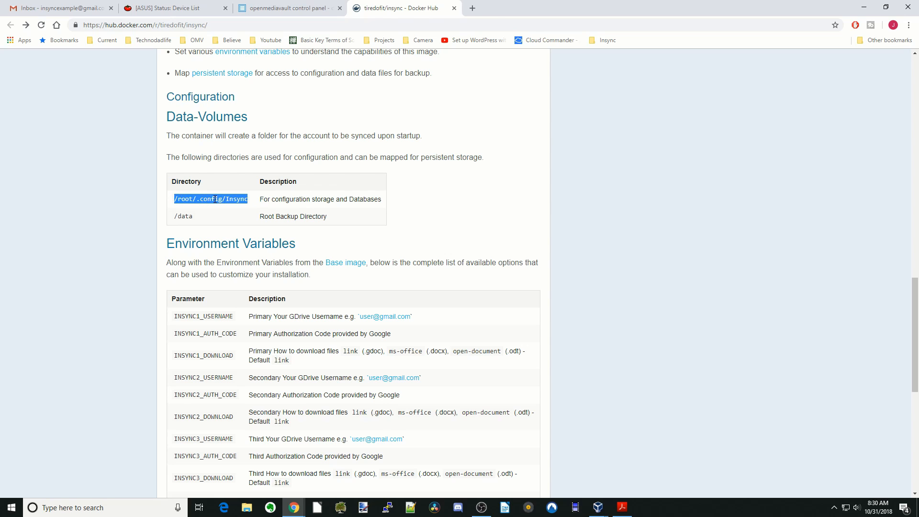
click(288, 9)
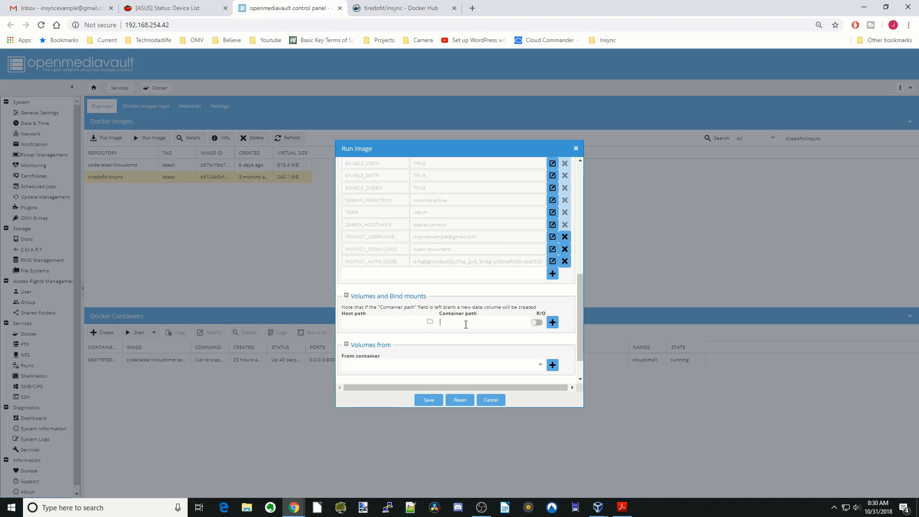
text(/root/.config/insync)
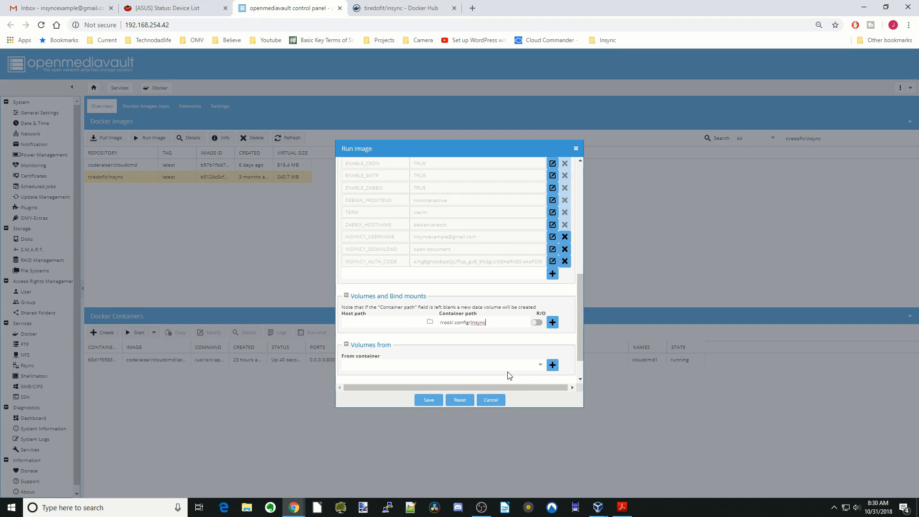
mouse_move(457, 340)
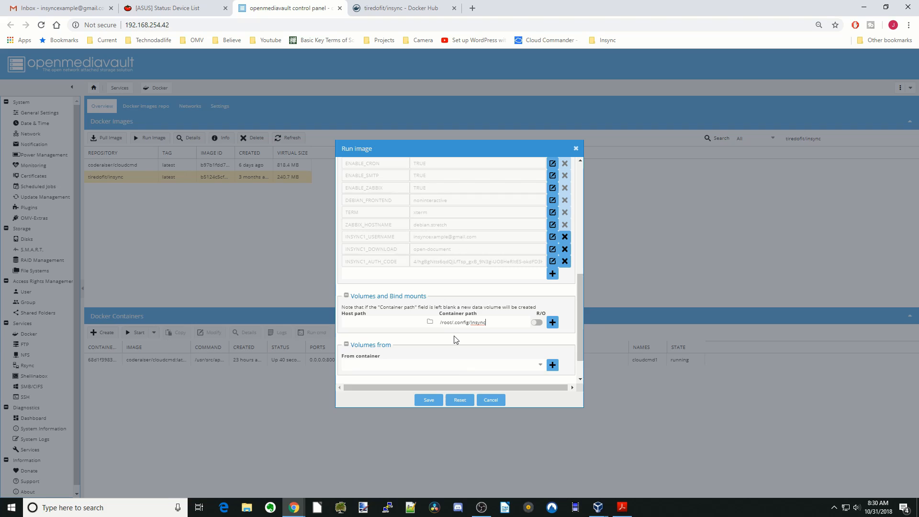
mouse_move(270, 498)
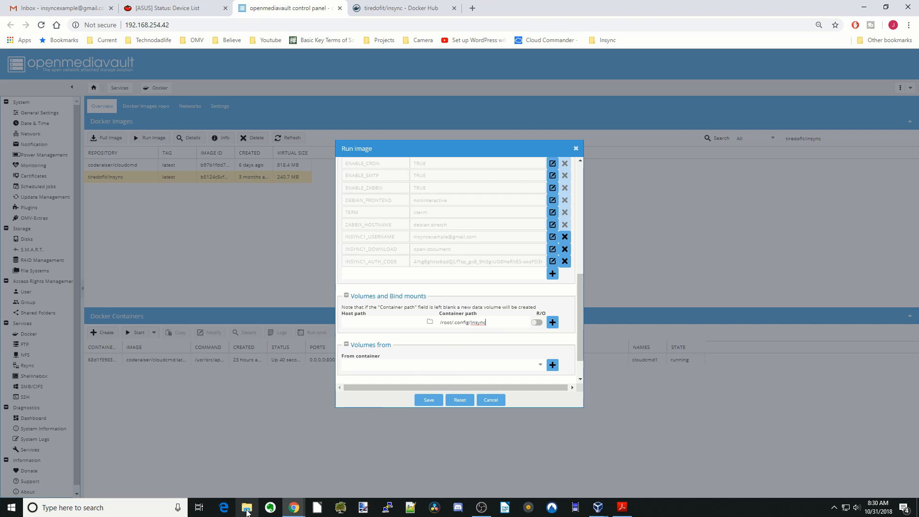
mouse_move(246, 509)
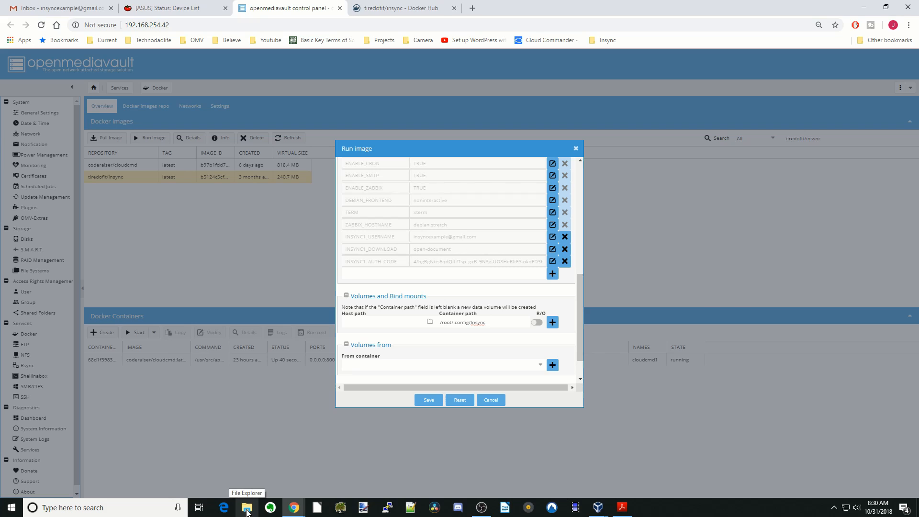
click(245, 508)
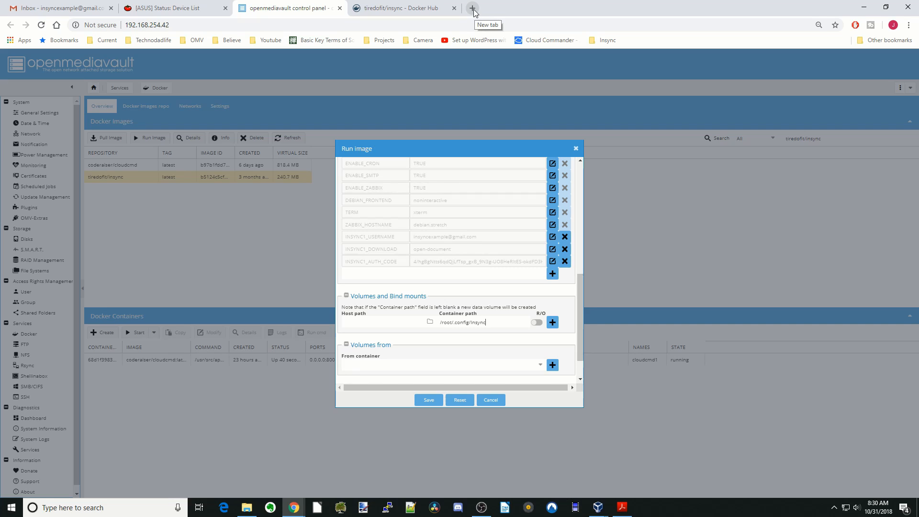
- Create an Insync directory under /mnt/fs/appdata in Cloud Commander
click(476, 8)
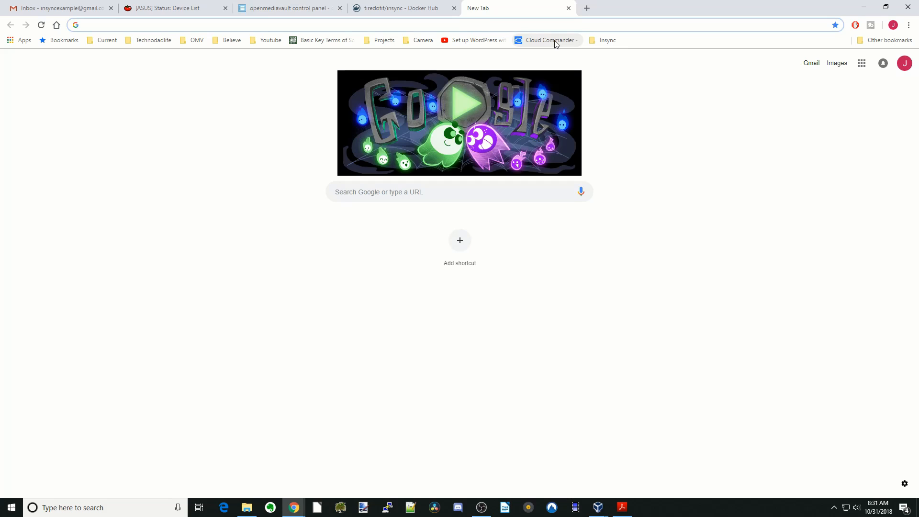
mouse_move(556, 43)
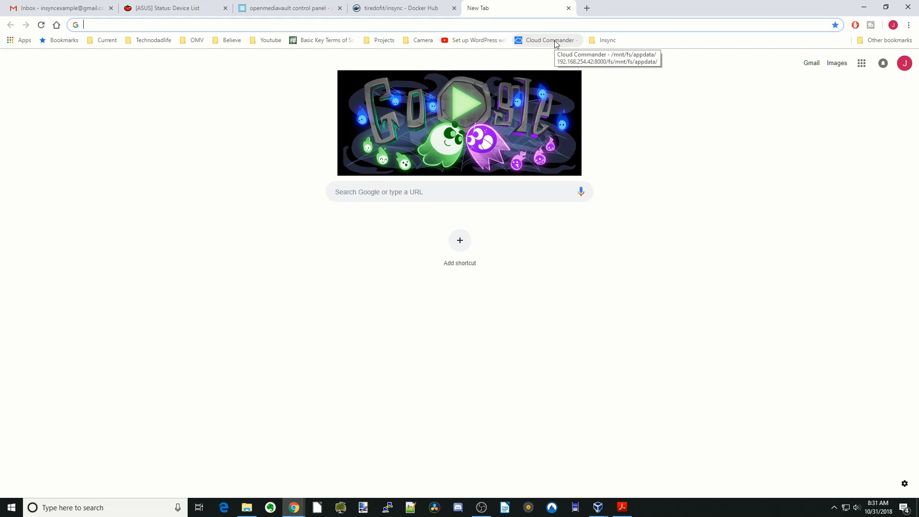
click(550, 39)
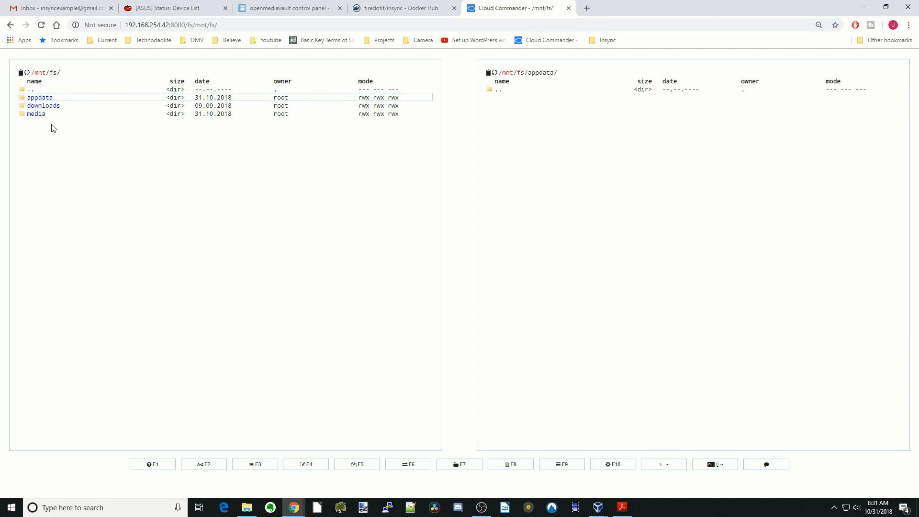
mouse_move(52, 102)
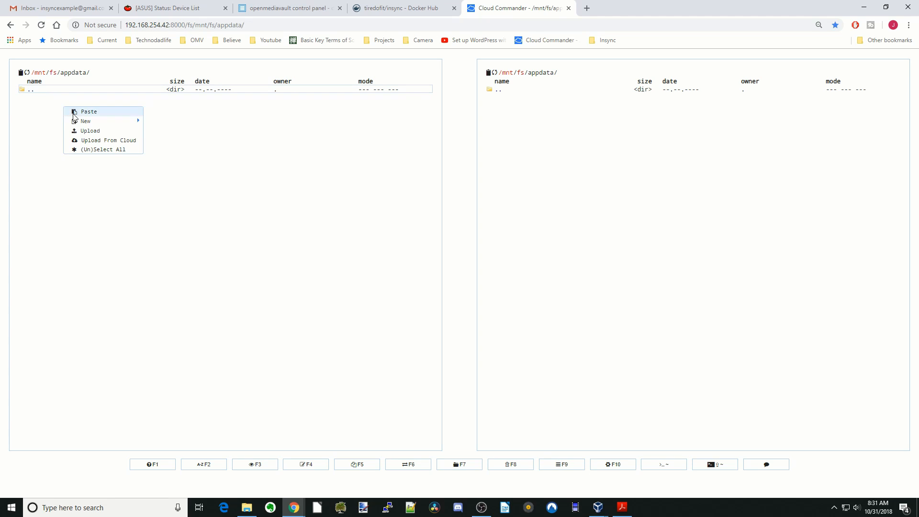
click(85, 121)
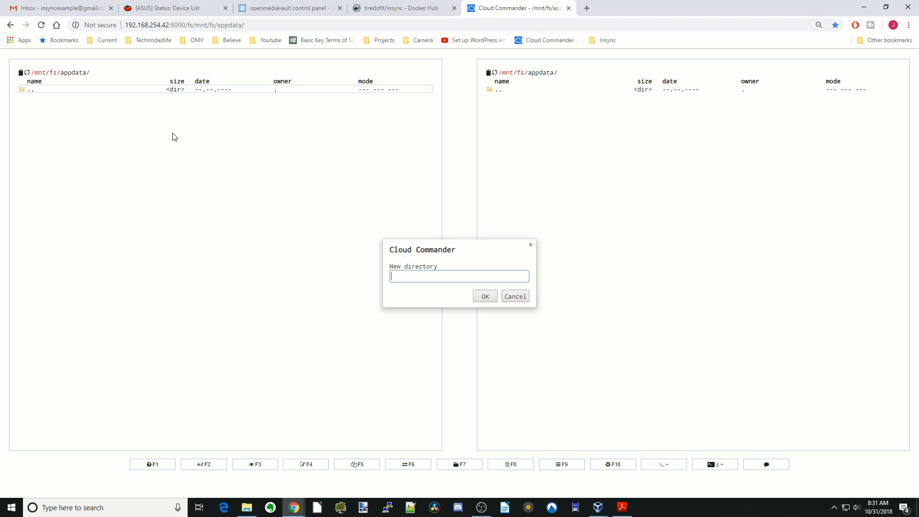
text(Insync)
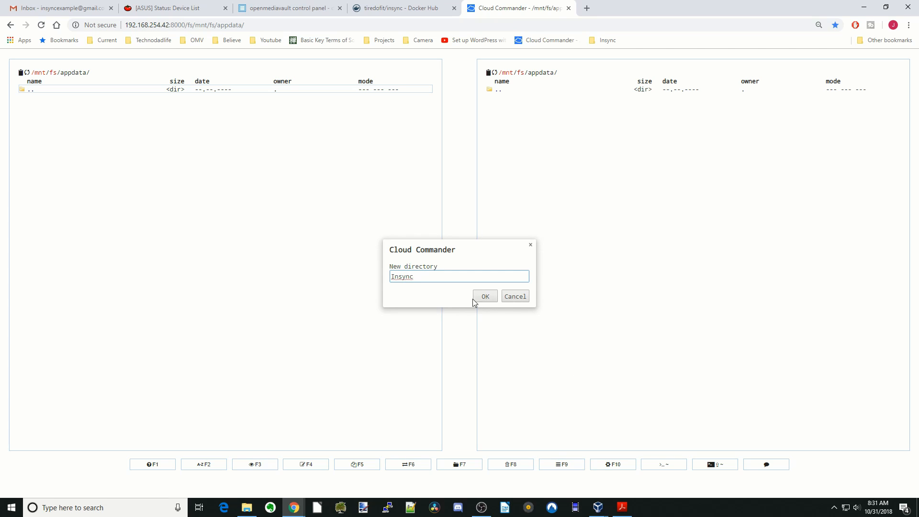
click(485, 296)
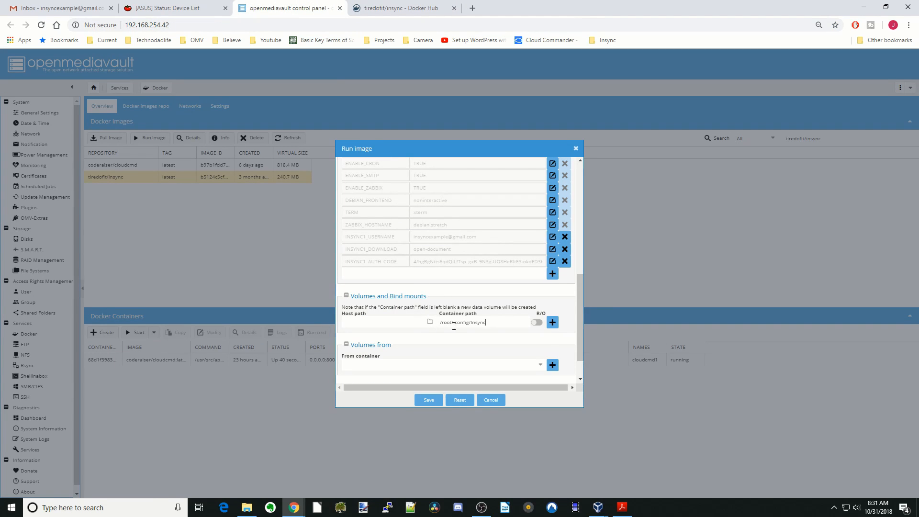
- Set the config mount's host path to sharedfolders/appdata/Insync
click(430, 322)
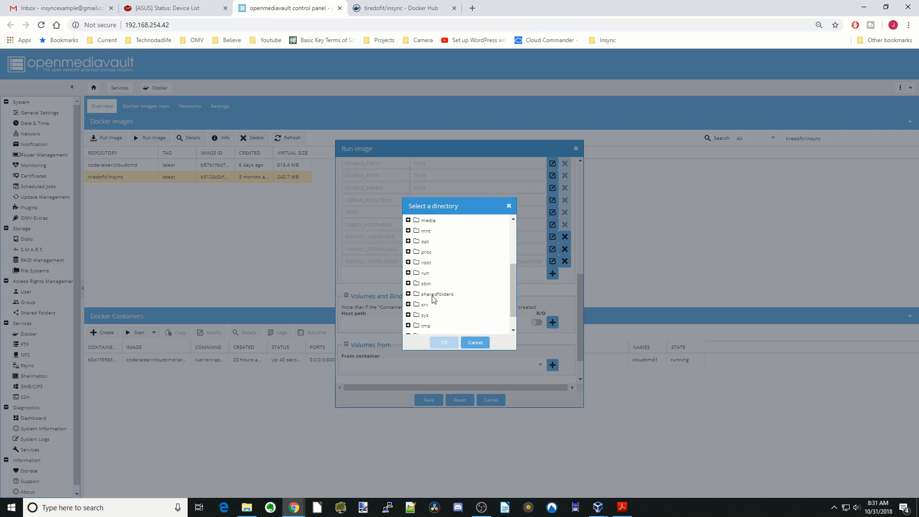
click(408, 294)
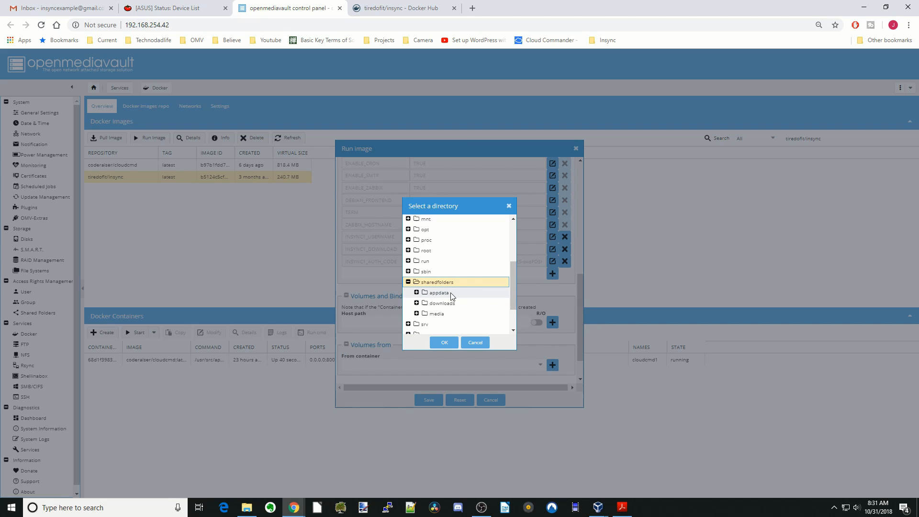
click(416, 292)
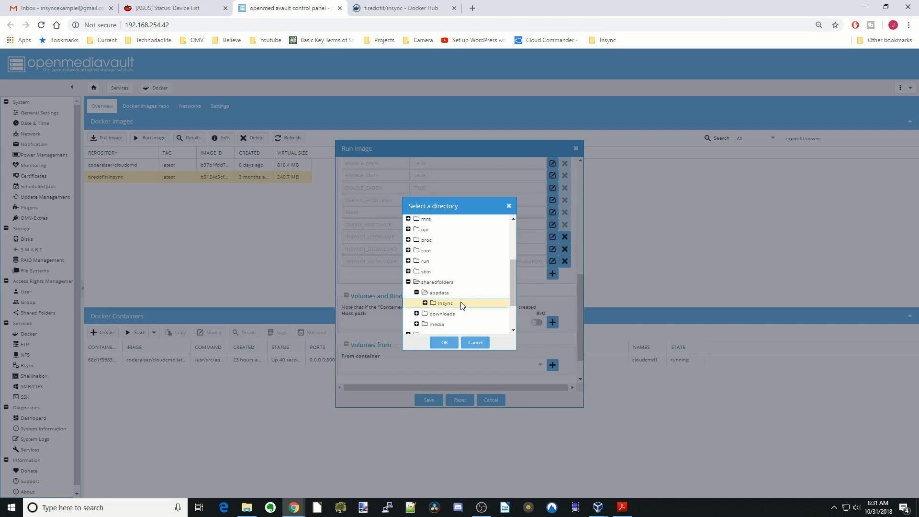
click(444, 342)
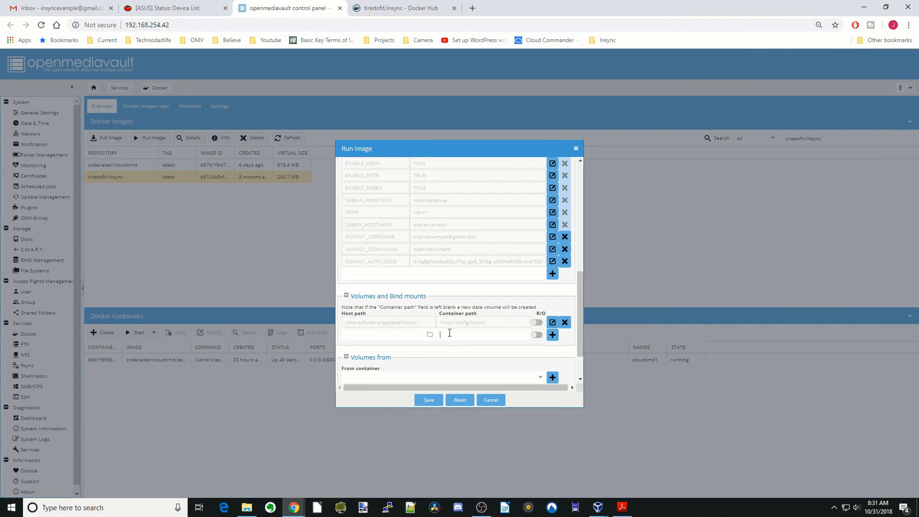
- Mount the media shared folder at /data and save the insync container
click(429, 334)
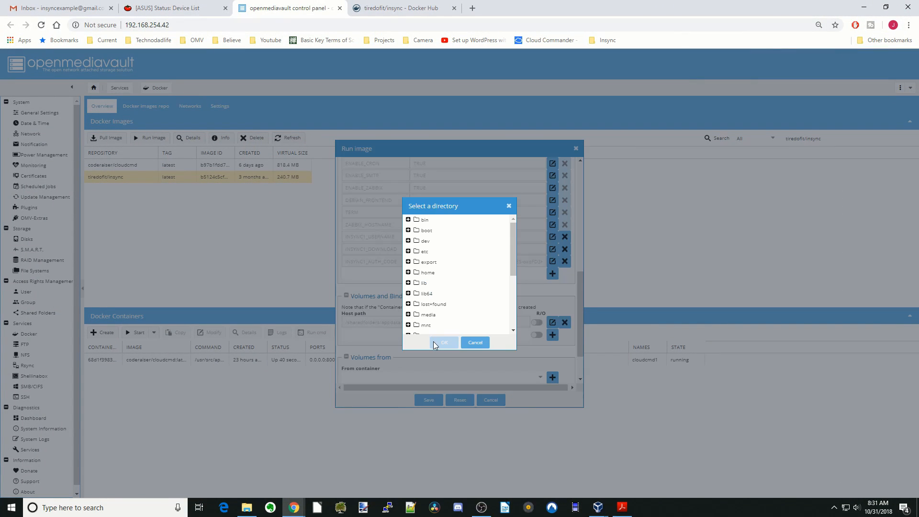
click(409, 282)
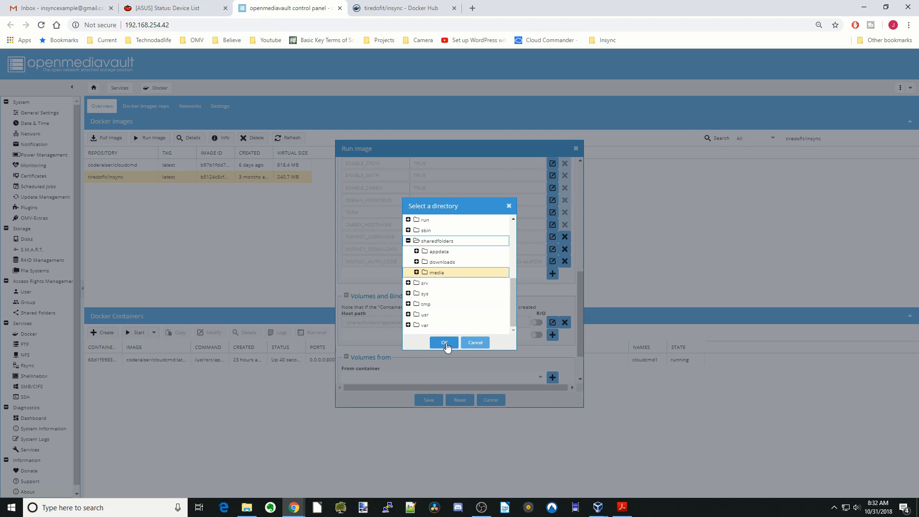
click(443, 342)
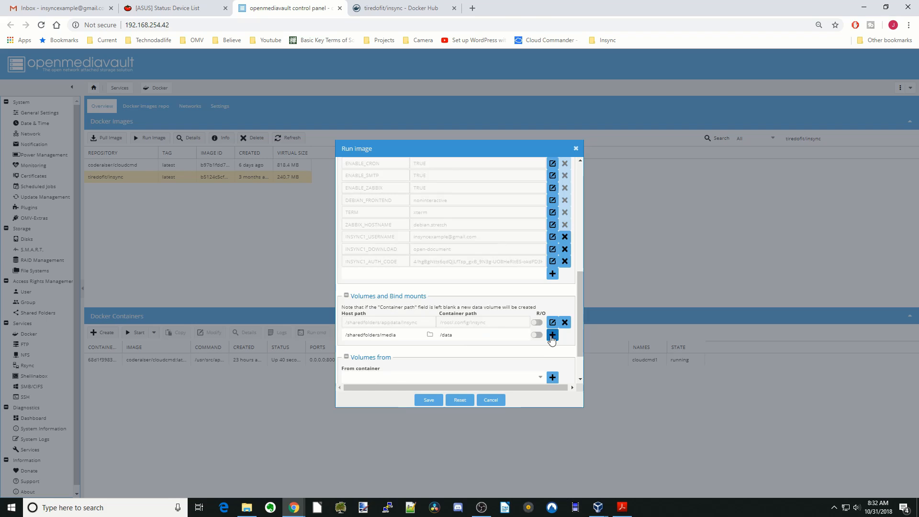
click(552, 334)
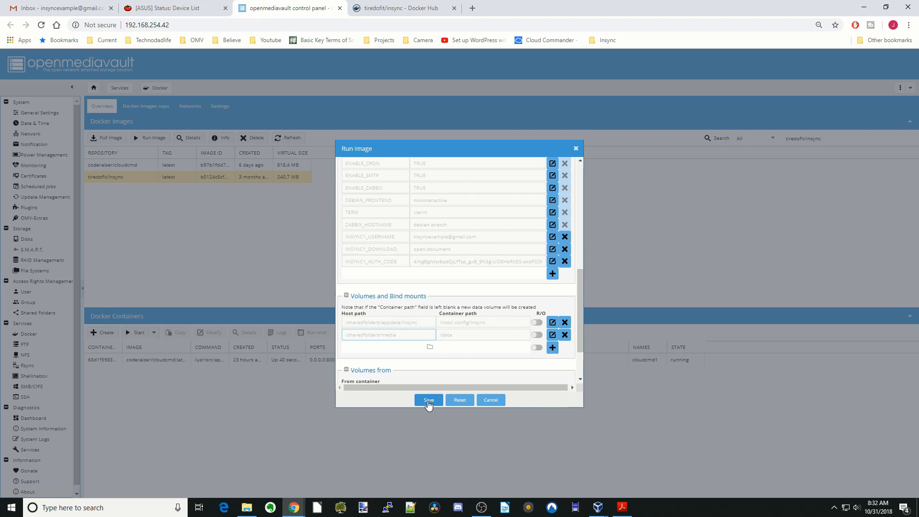
click(428, 400)
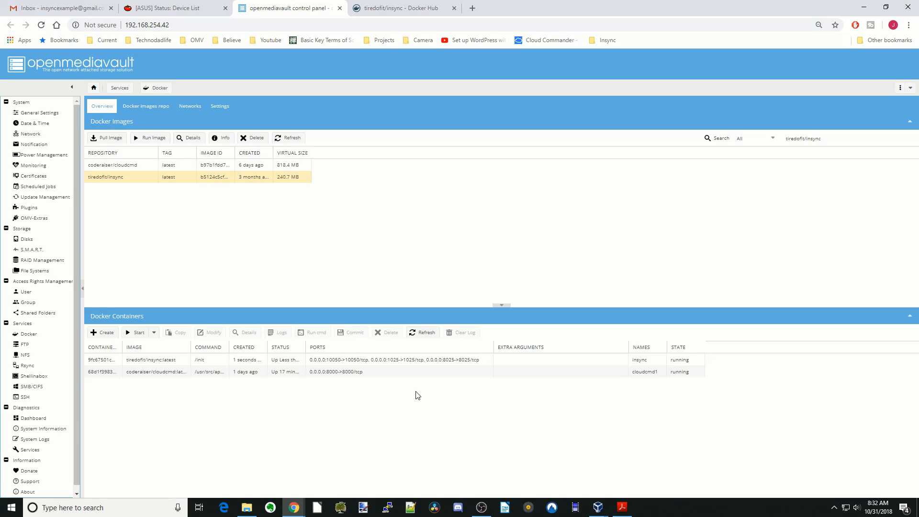
mouse_move(435, 363)
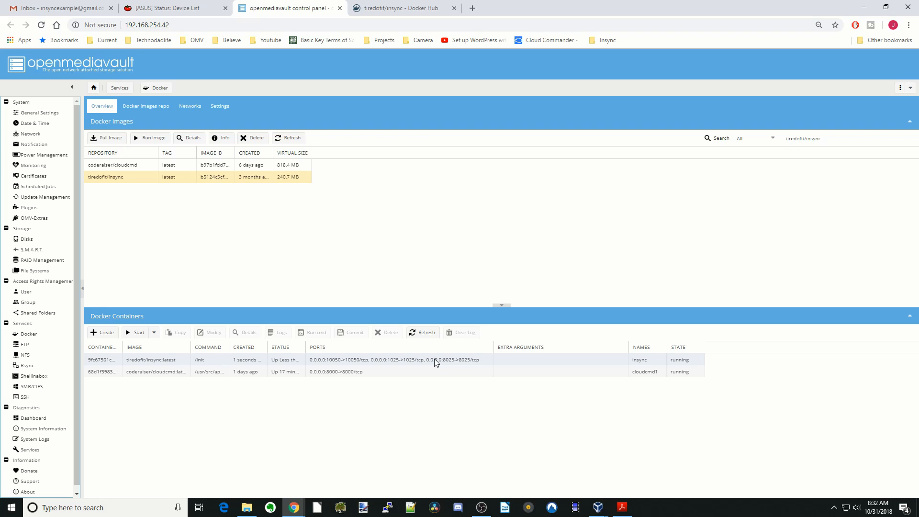
mouse_move(475, 82)
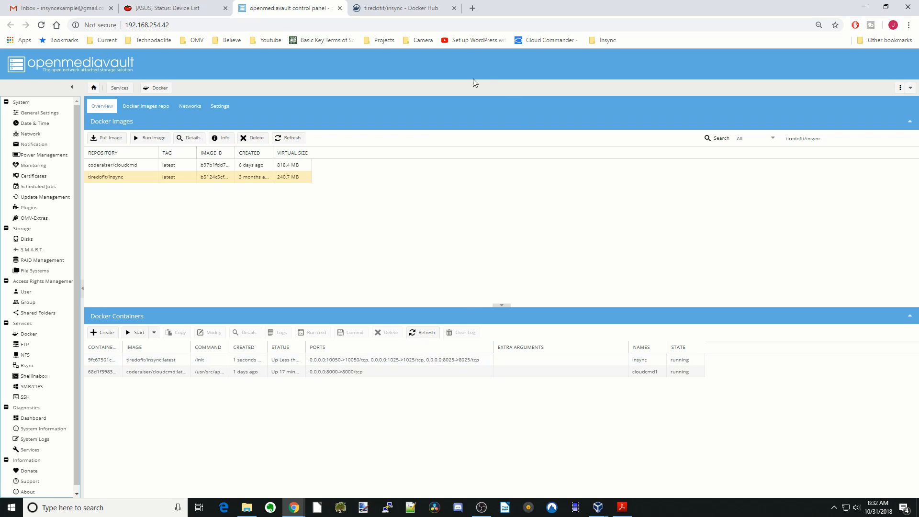
mouse_move(77, 13)
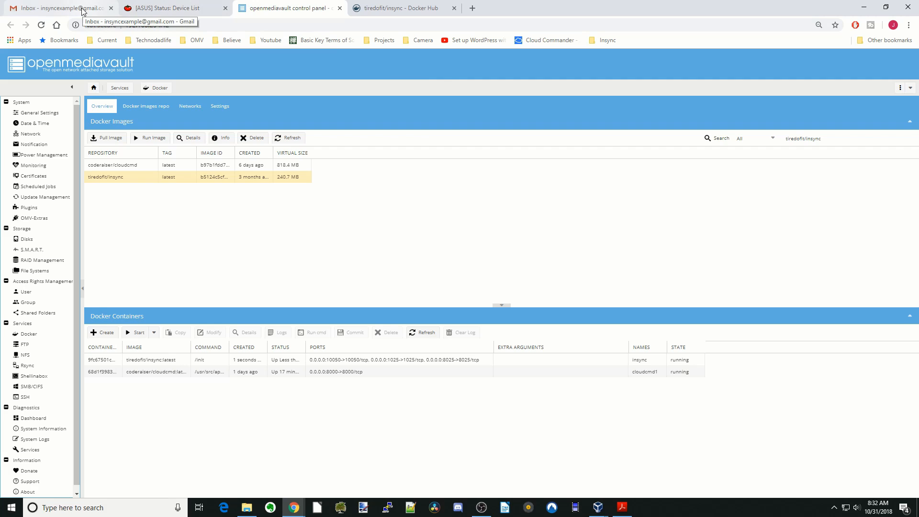
click(48, 8)
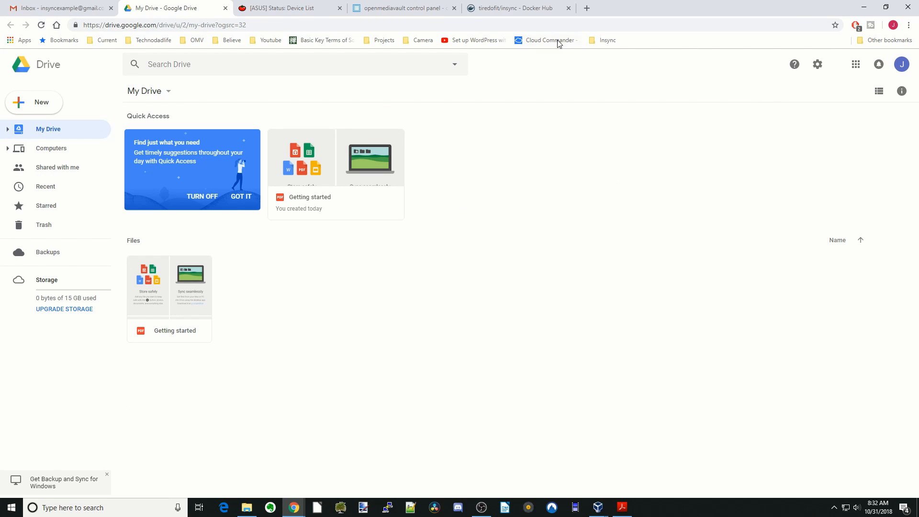
click(547, 40)
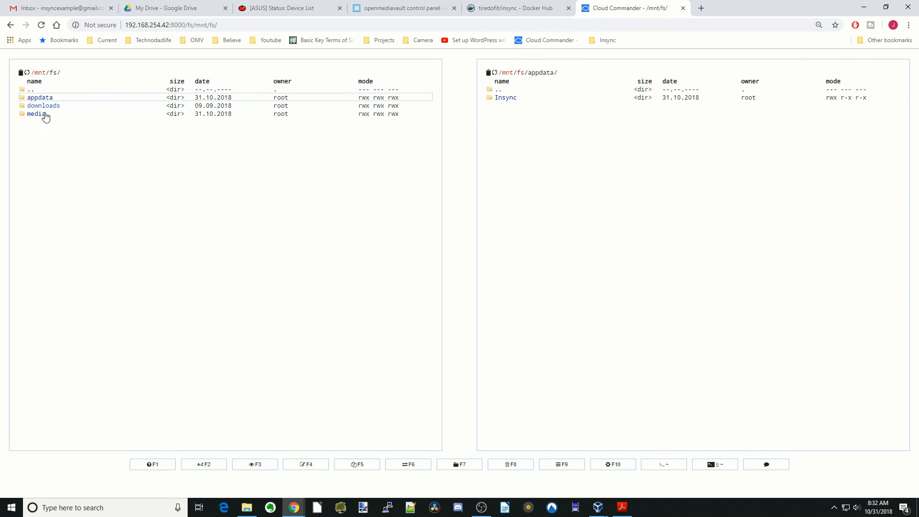
click(34, 114)
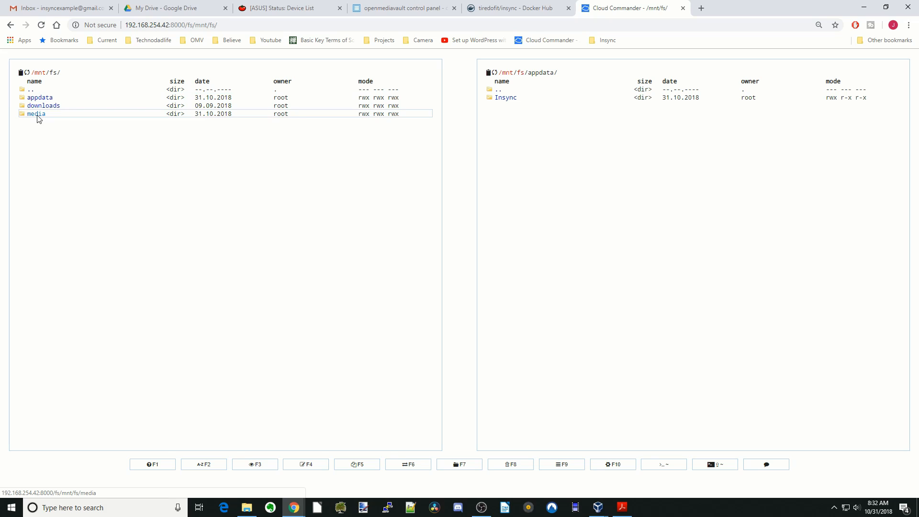
double_click(34, 114)
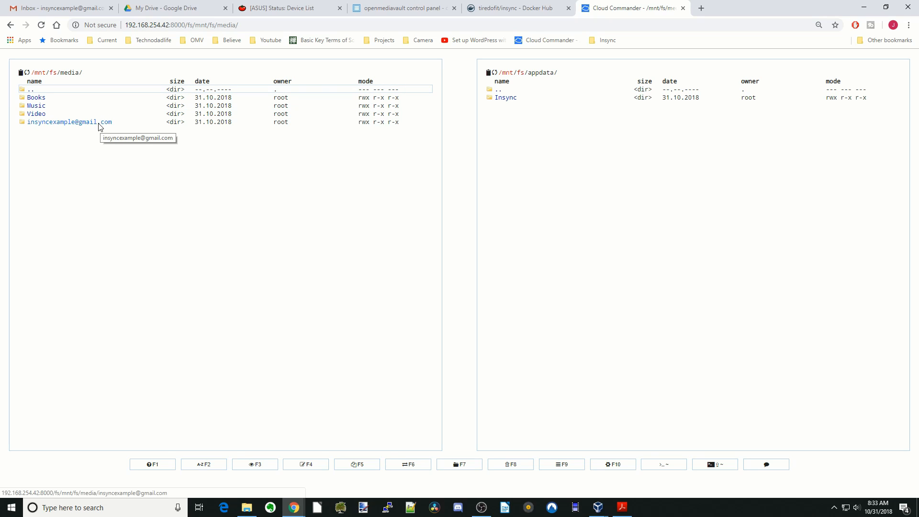
mouse_move(80, 123)
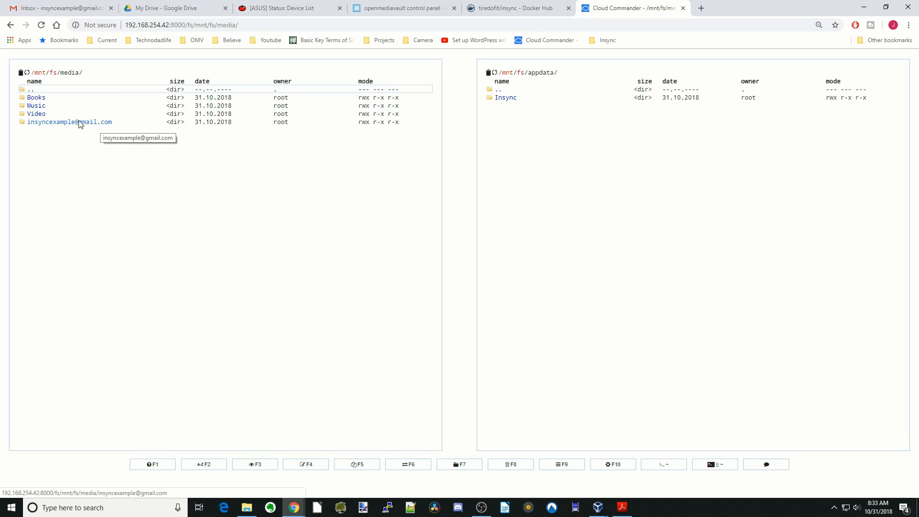
mouse_move(45, 125)
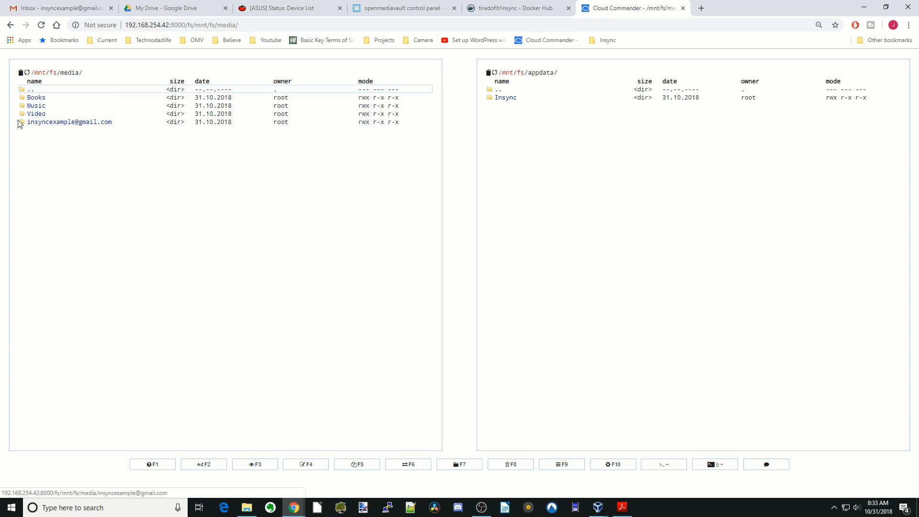
mouse_move(57, 124)
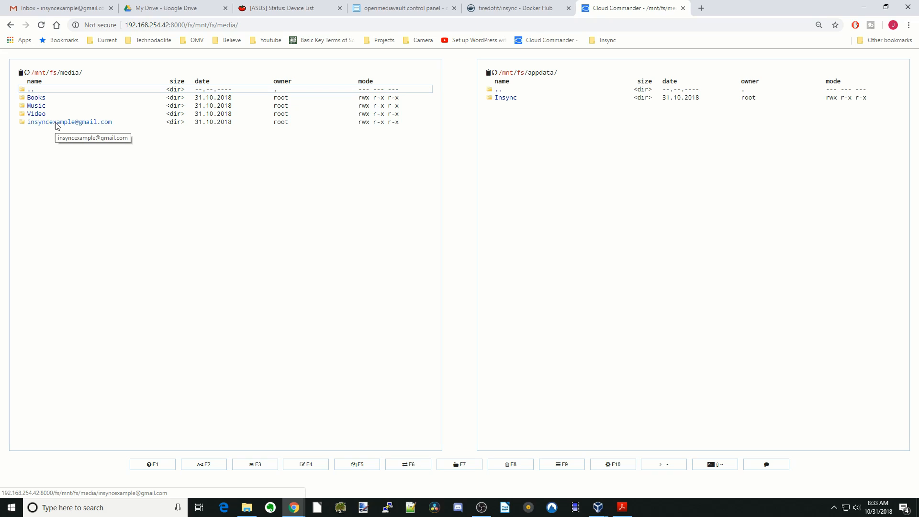
double_click(64, 121)
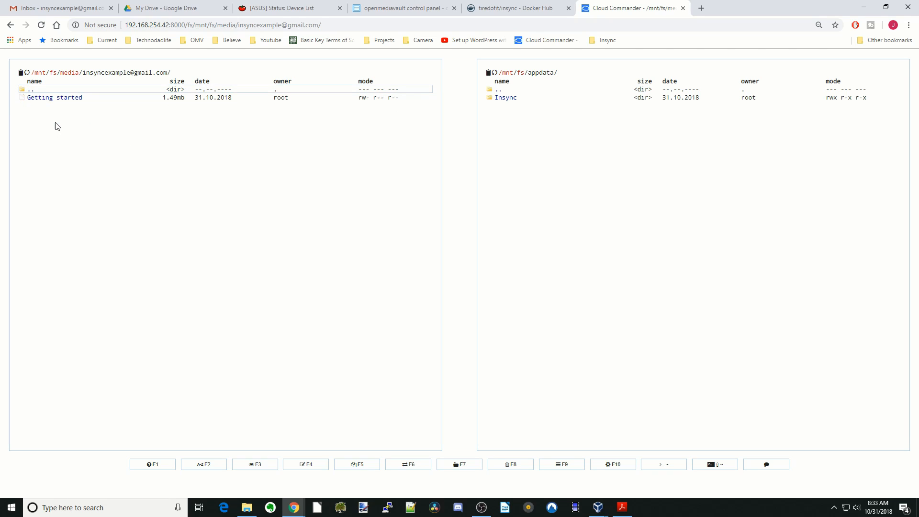
mouse_move(69, 99)
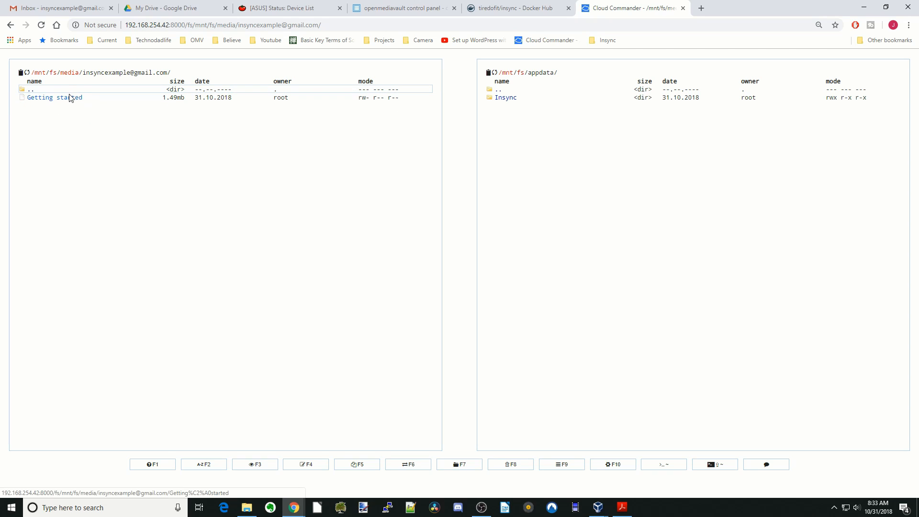
mouse_move(182, 8)
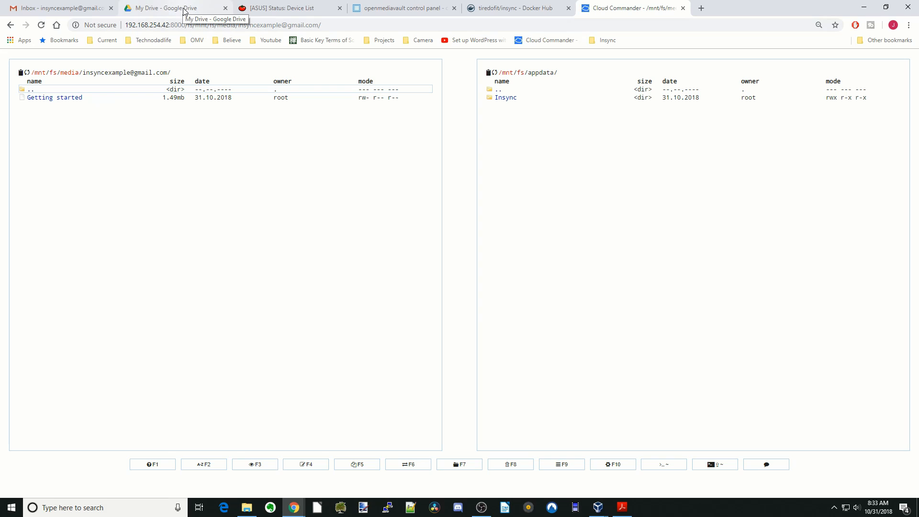
click(170, 8)
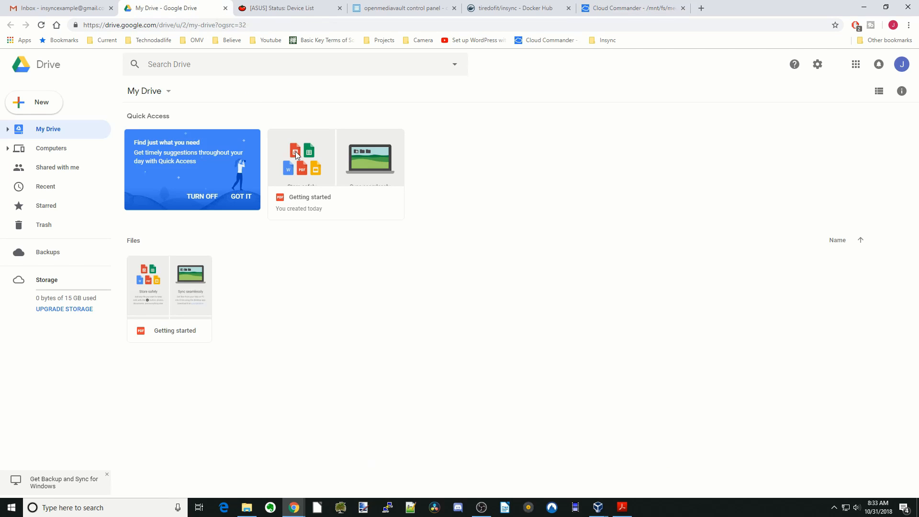
mouse_move(567, 50)
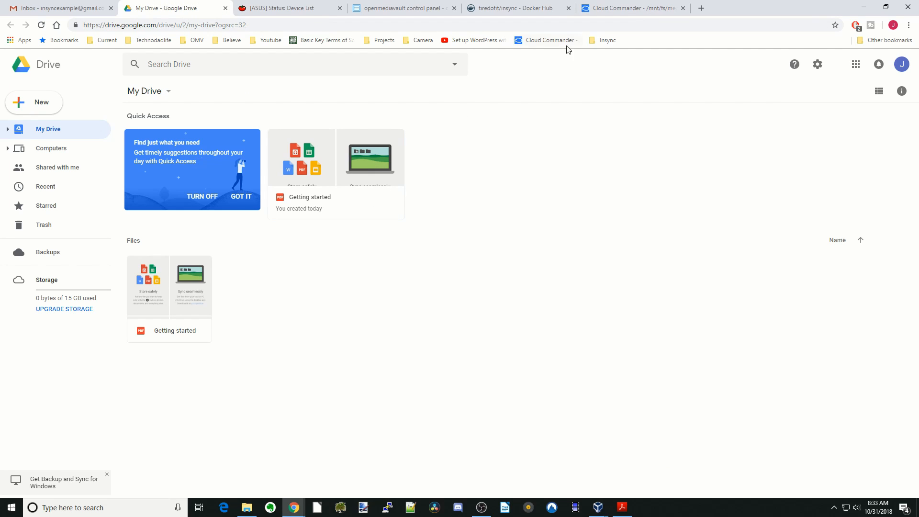
- Delete the Getting started file from the account folder and confirm My Drive is empty
click(630, 8)
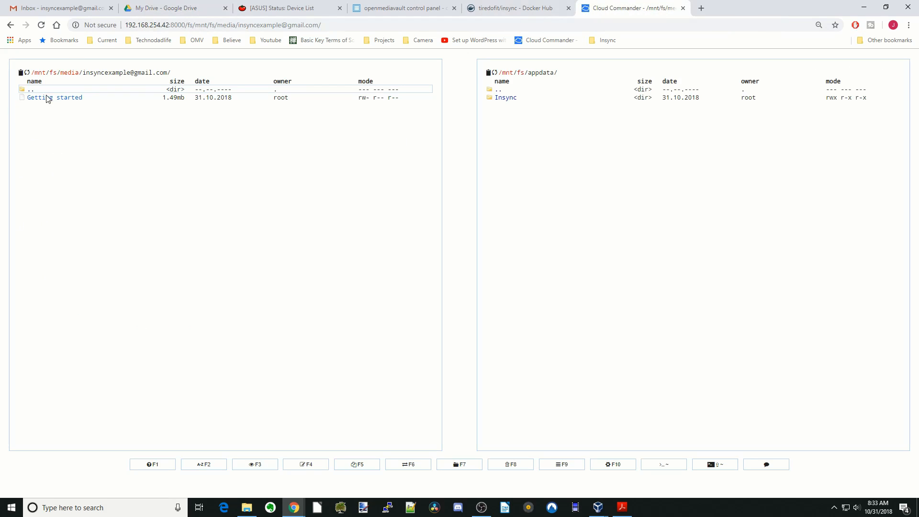
right_click(50, 98)
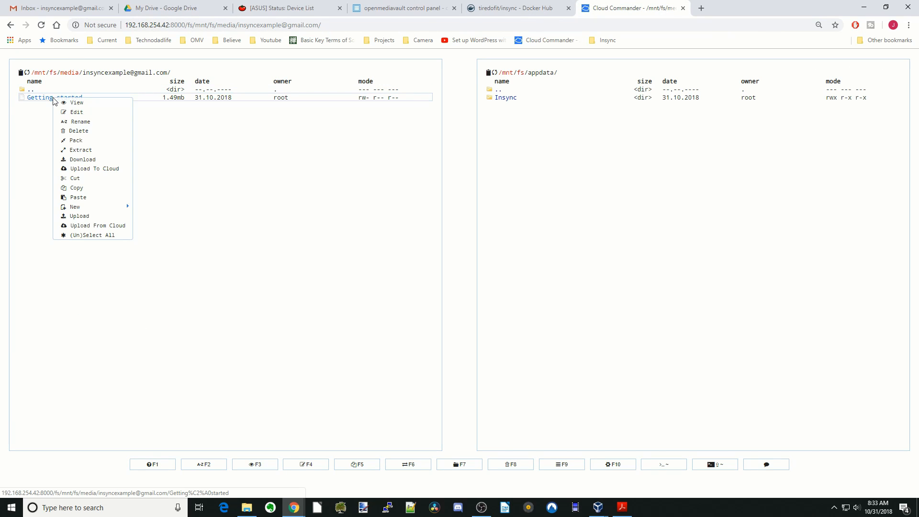
click(78, 131)
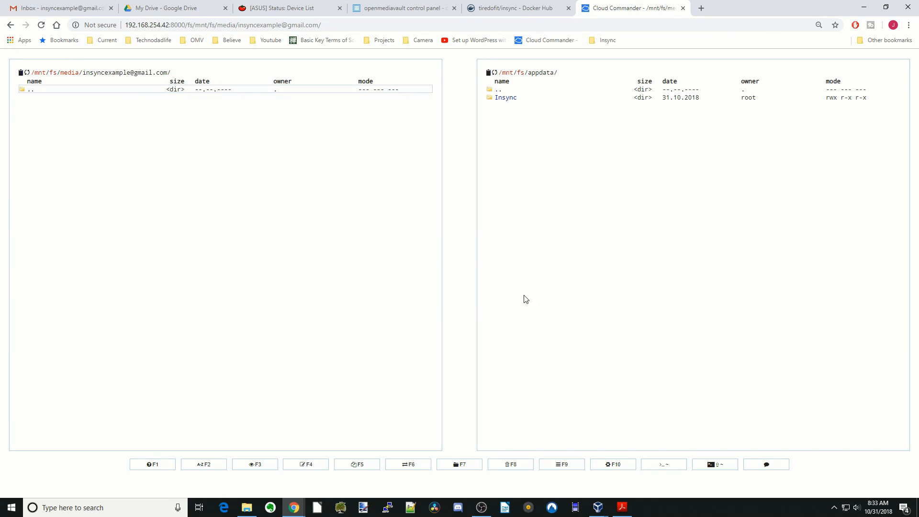
mouse_move(179, 13)
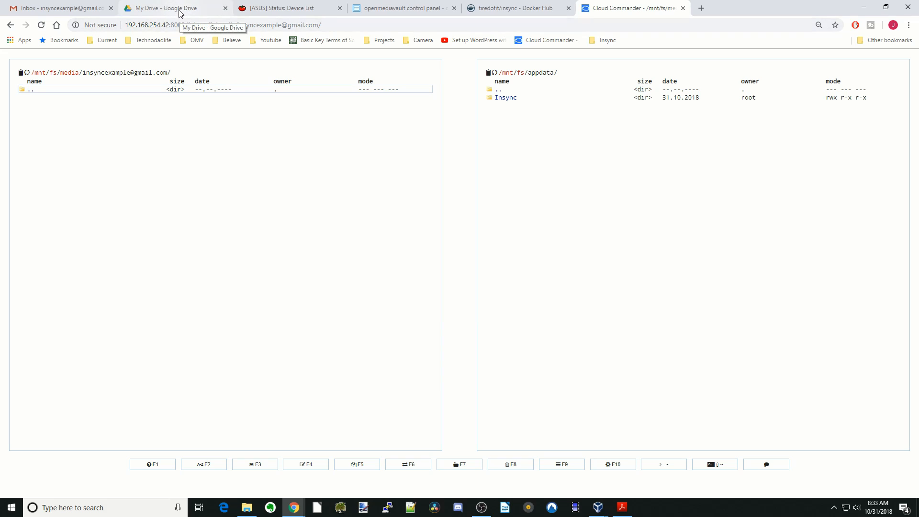
click(167, 8)
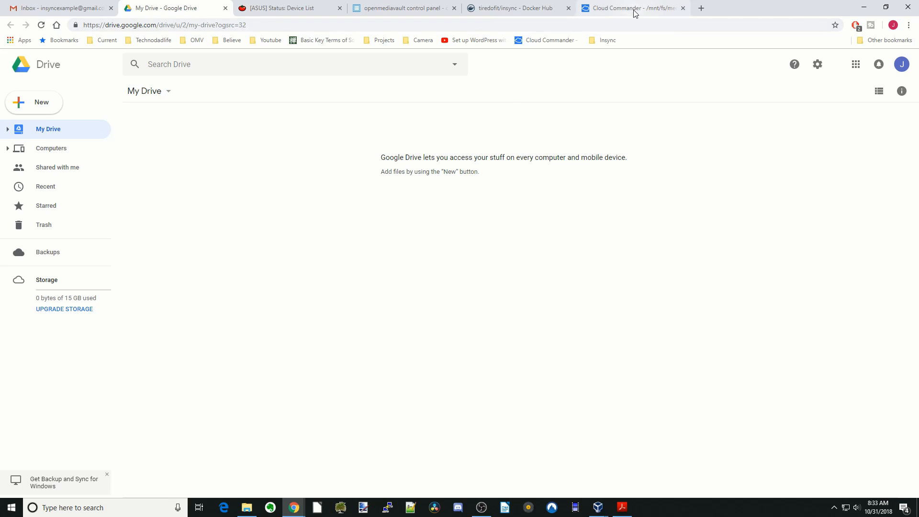
- Upload openmediavault-circle.png into the synced account folder via Cloud Commander's Upload option
click(635, 8)
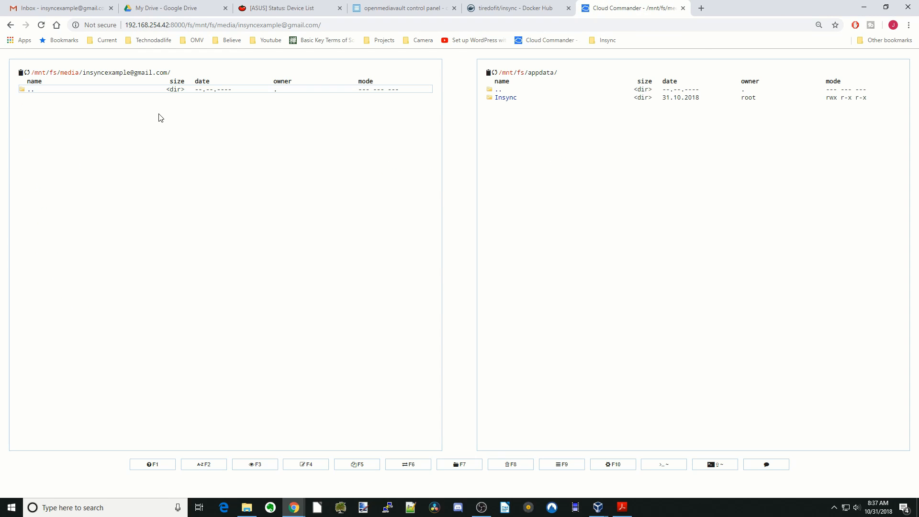
right_click(161, 117)
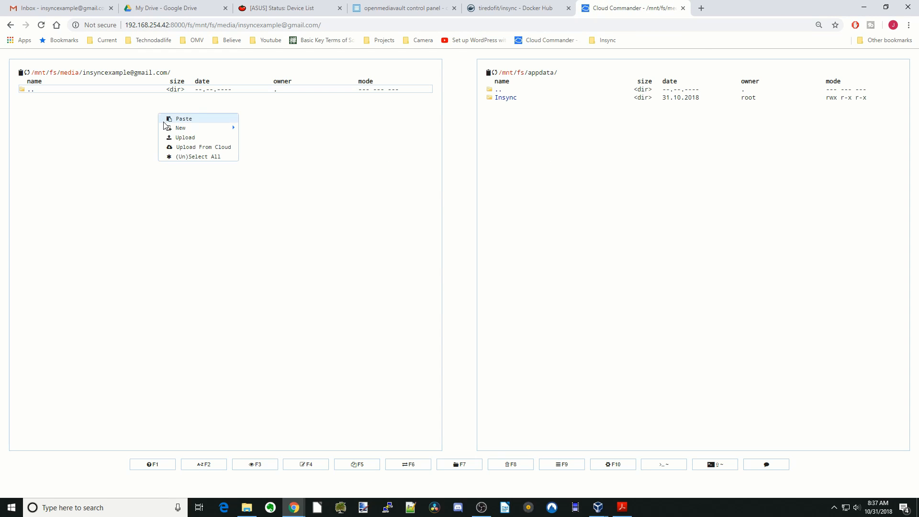
click(185, 137)
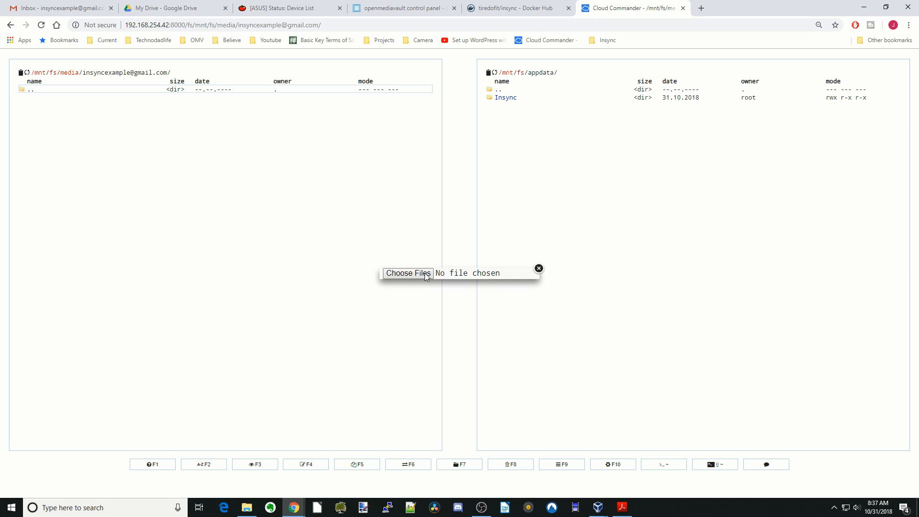
click(408, 272)
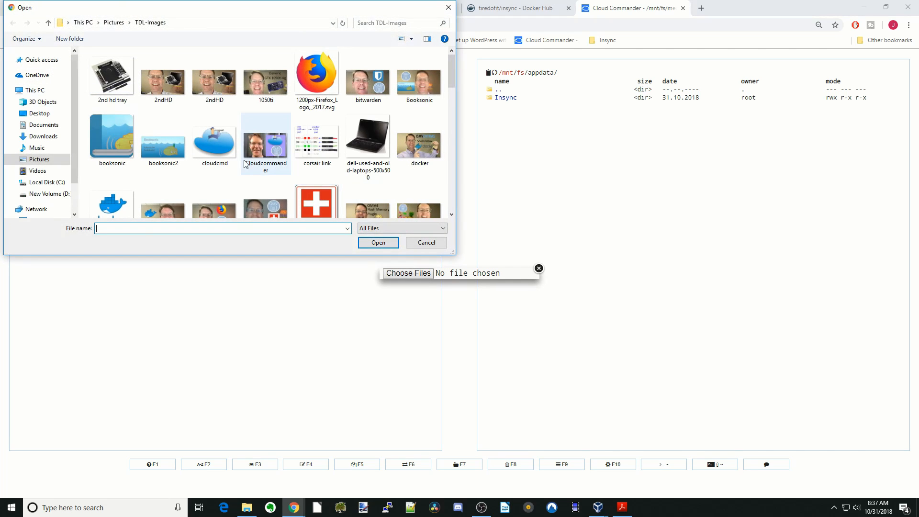
scroll(down, 3)
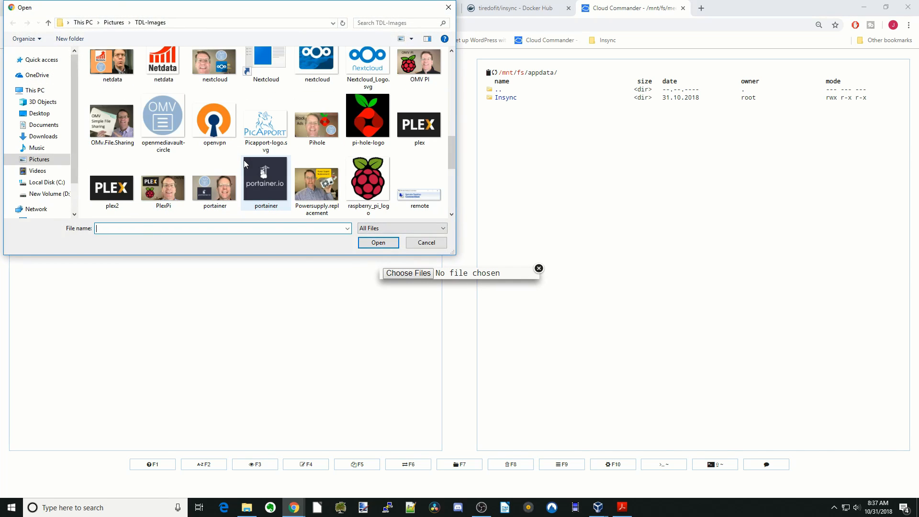
click(163, 115)
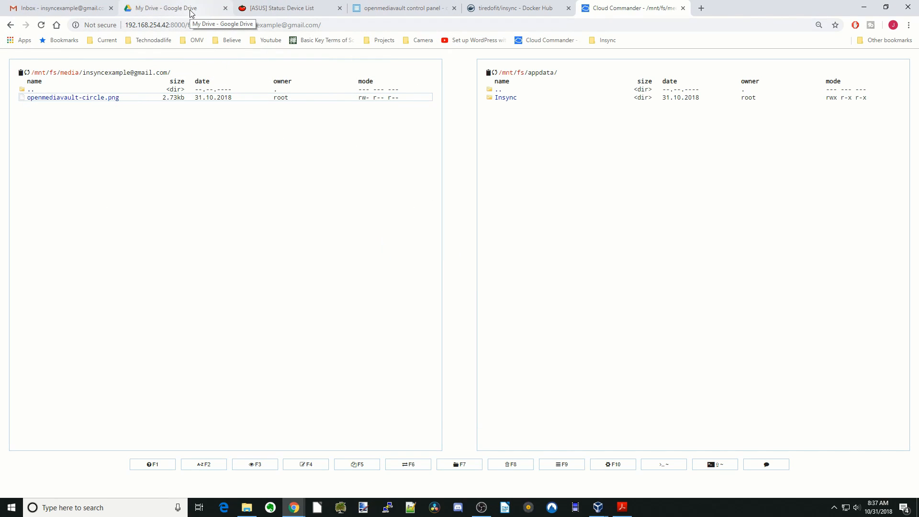
- Check Google Drive's My Drive for the synced openmediavault-circle image
click(165, 8)
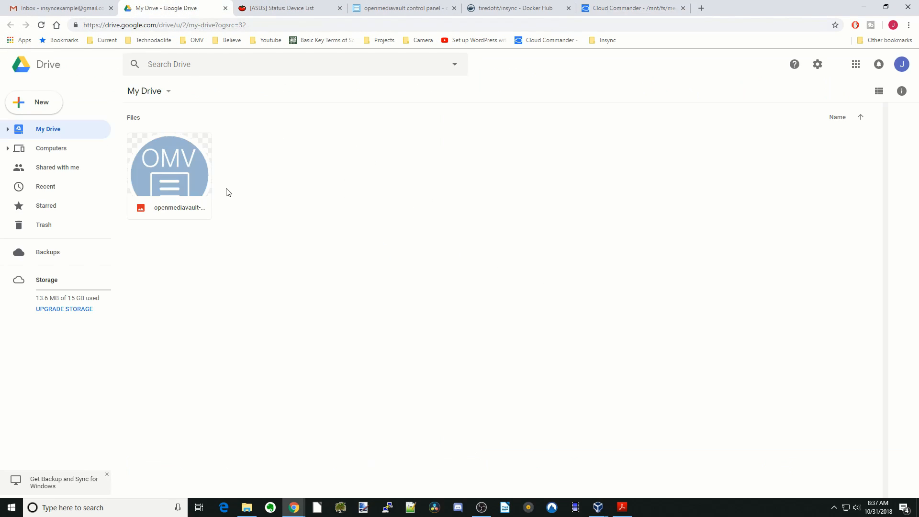
mouse_move(251, 172)
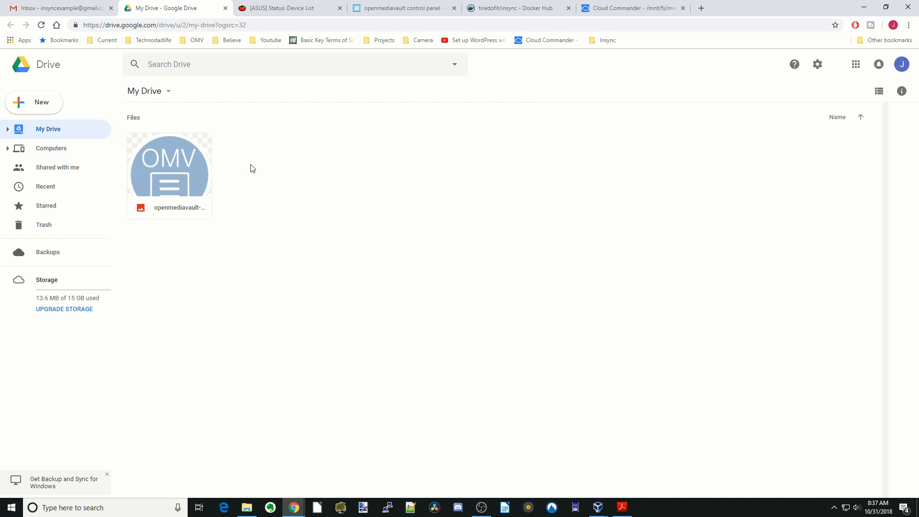
mouse_move(259, 173)
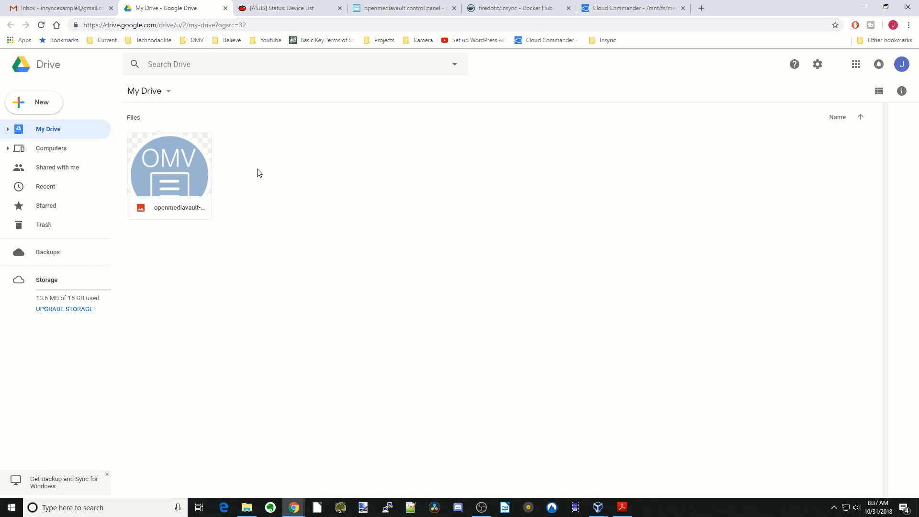
mouse_move(447, 149)
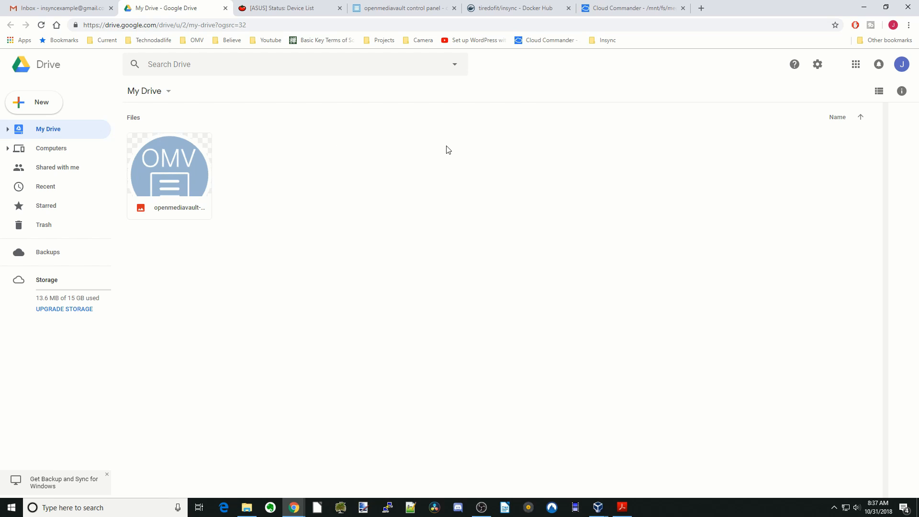
mouse_move(448, 159)
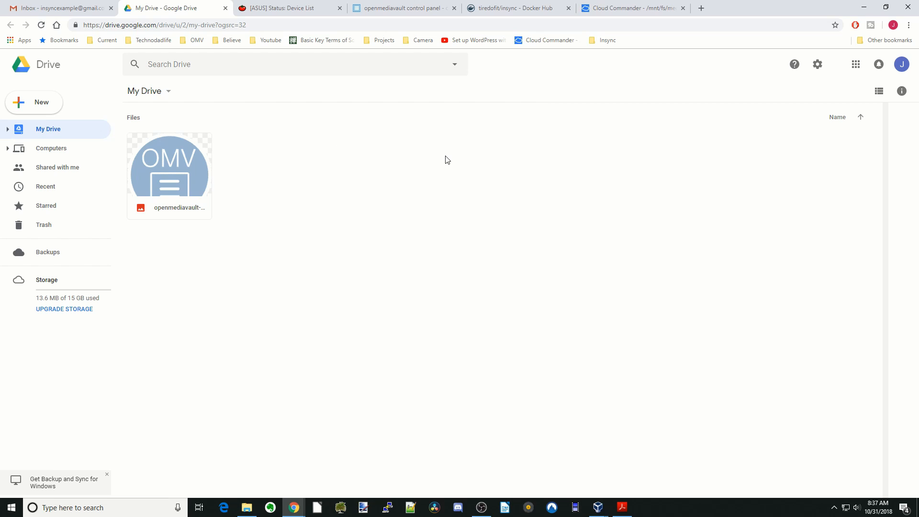
mouse_move(443, 152)
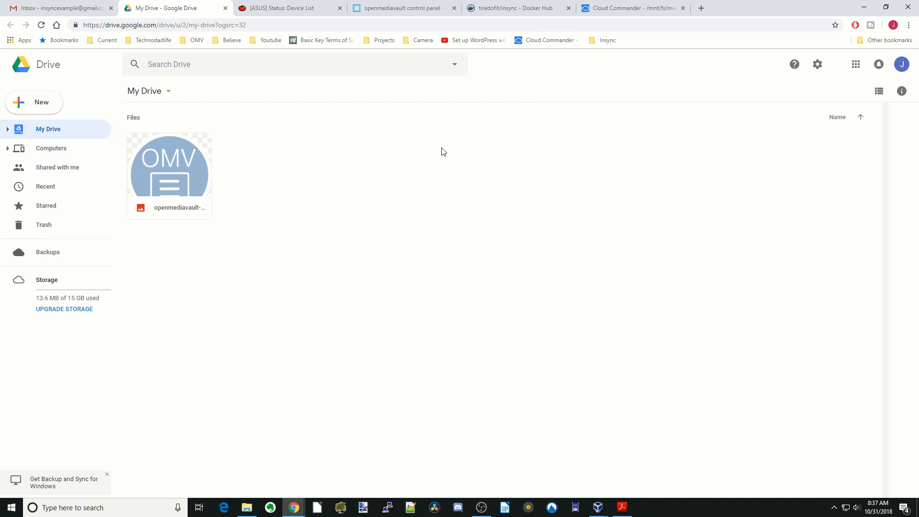
mouse_move(563, 139)
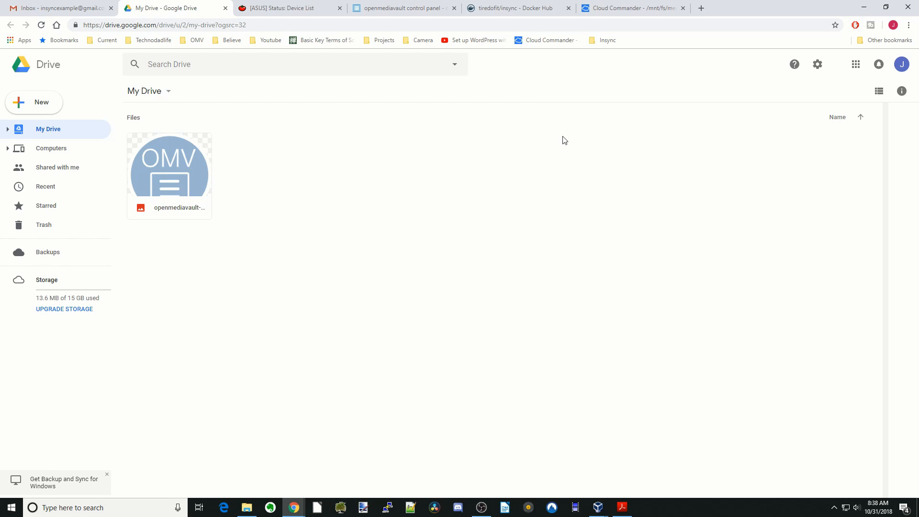
mouse_move(578, 114)
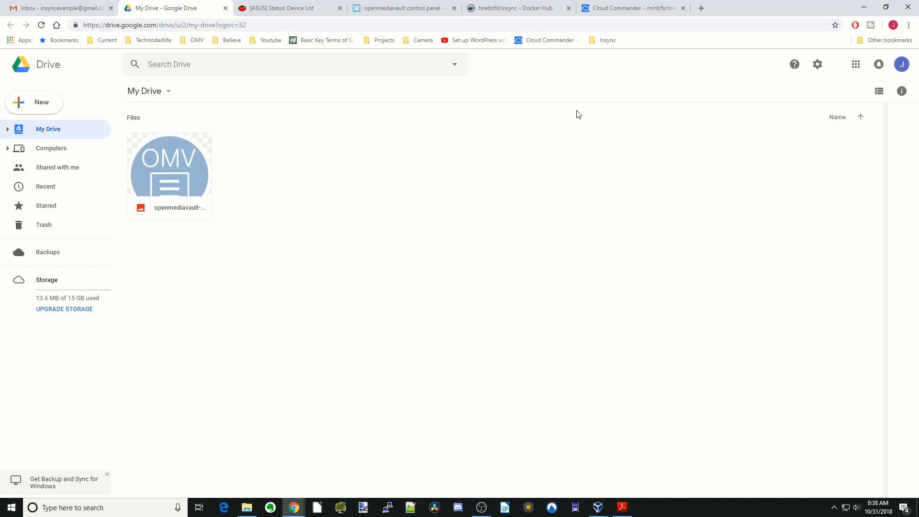